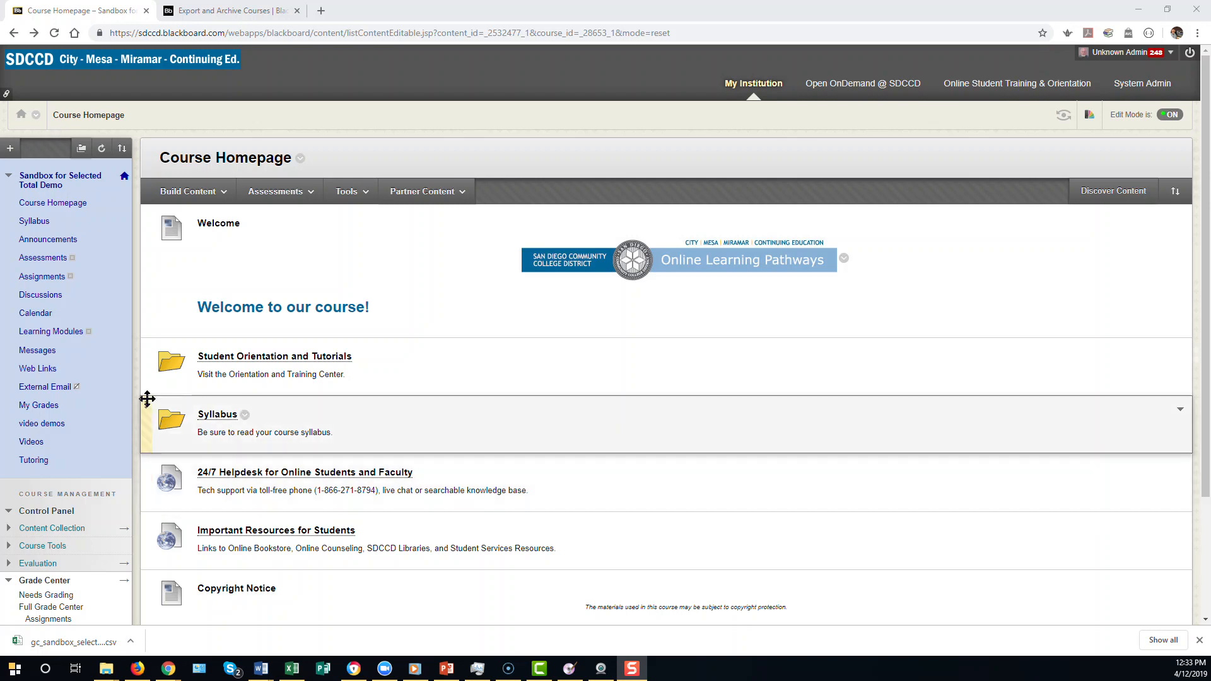
Expand Packages and Utilities in the Control Panel and choose Export/Archive Course.
{"action": "scroll", "scroll_direction": "down", "scroll_amount": 3}
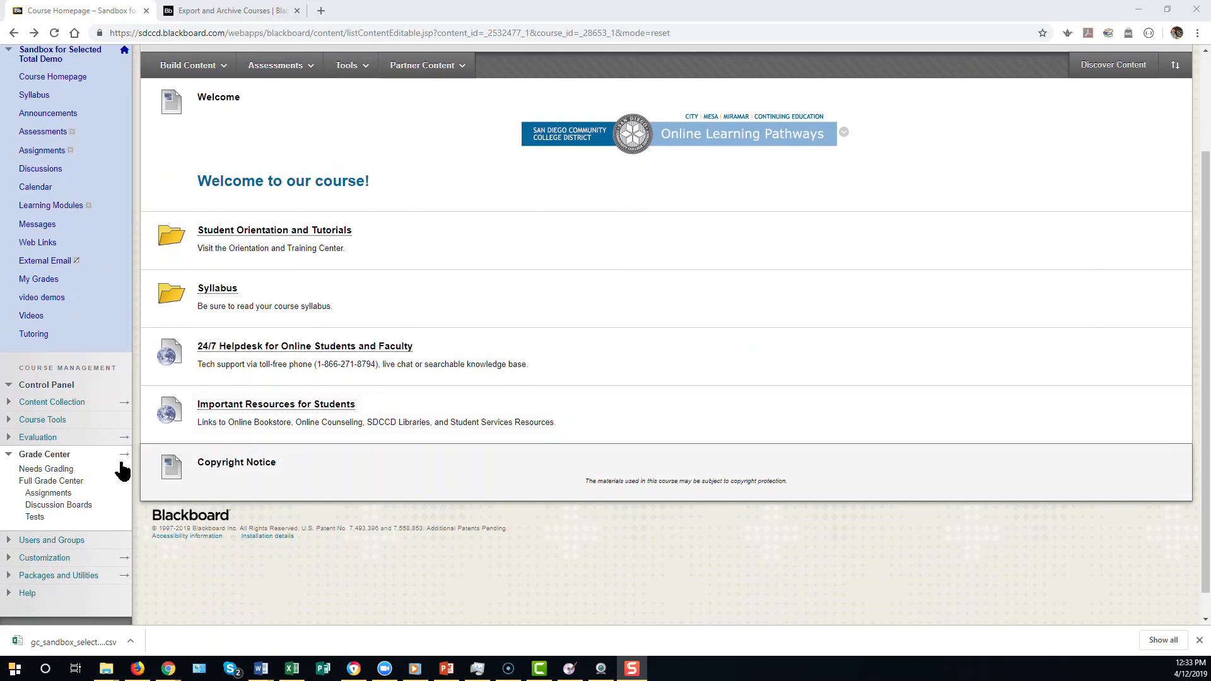
{"action": "mouse_move", "coordinate": [43, 392]}
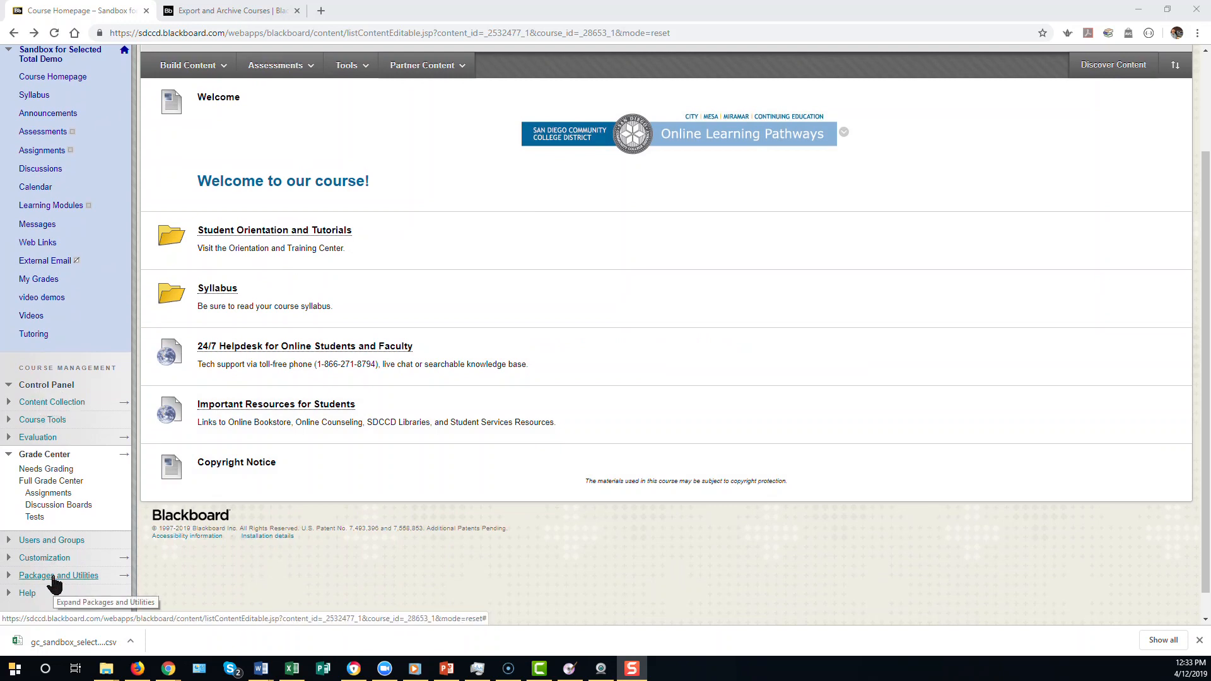
{"action": "left_click", "coordinate": [58, 576]}
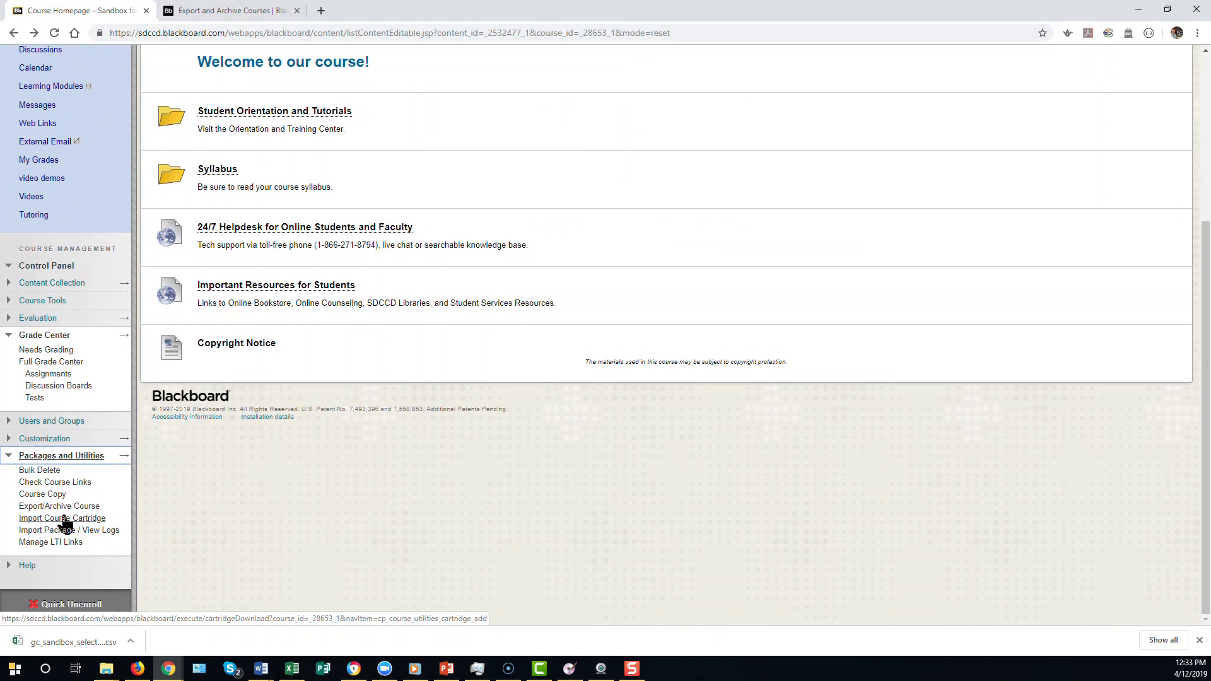
{"action": "mouse_move", "coordinate": [70, 513]}
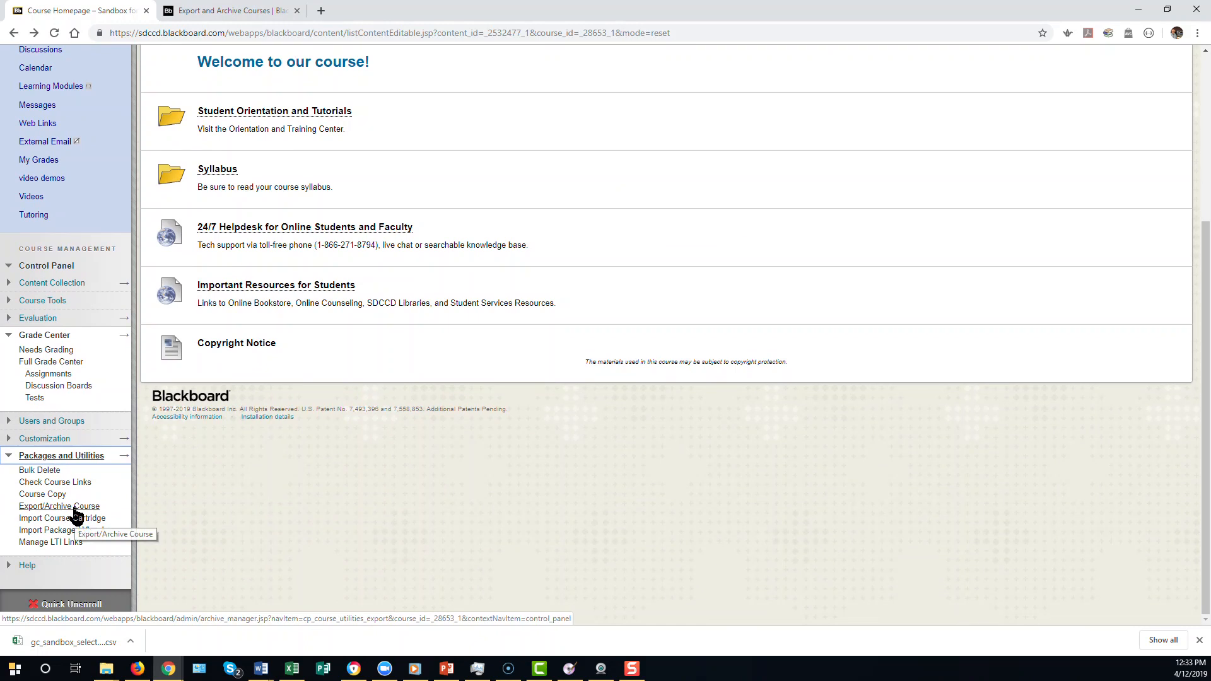
{"action": "left_click", "coordinate": [58, 506]}
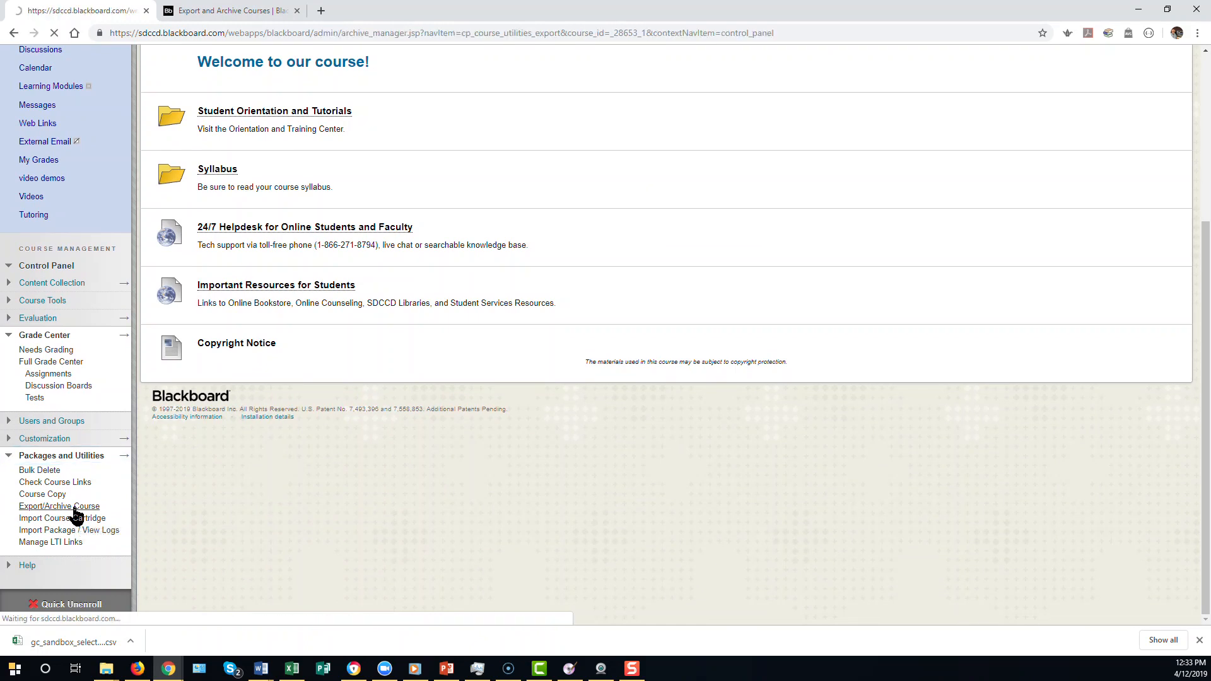
Start a new course archive from the Export/Archive Course page via Archive Course.
{"action": "left_click", "coordinate": [59, 507]}
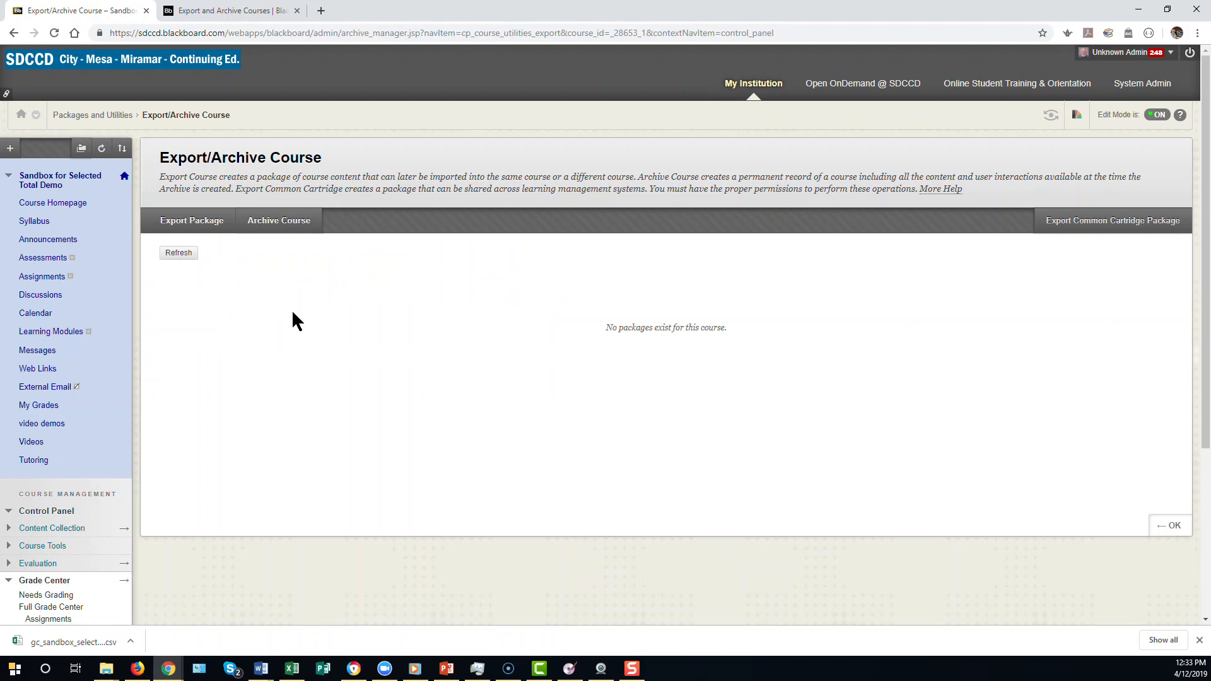
{"action": "mouse_move", "coordinate": [198, 224]}
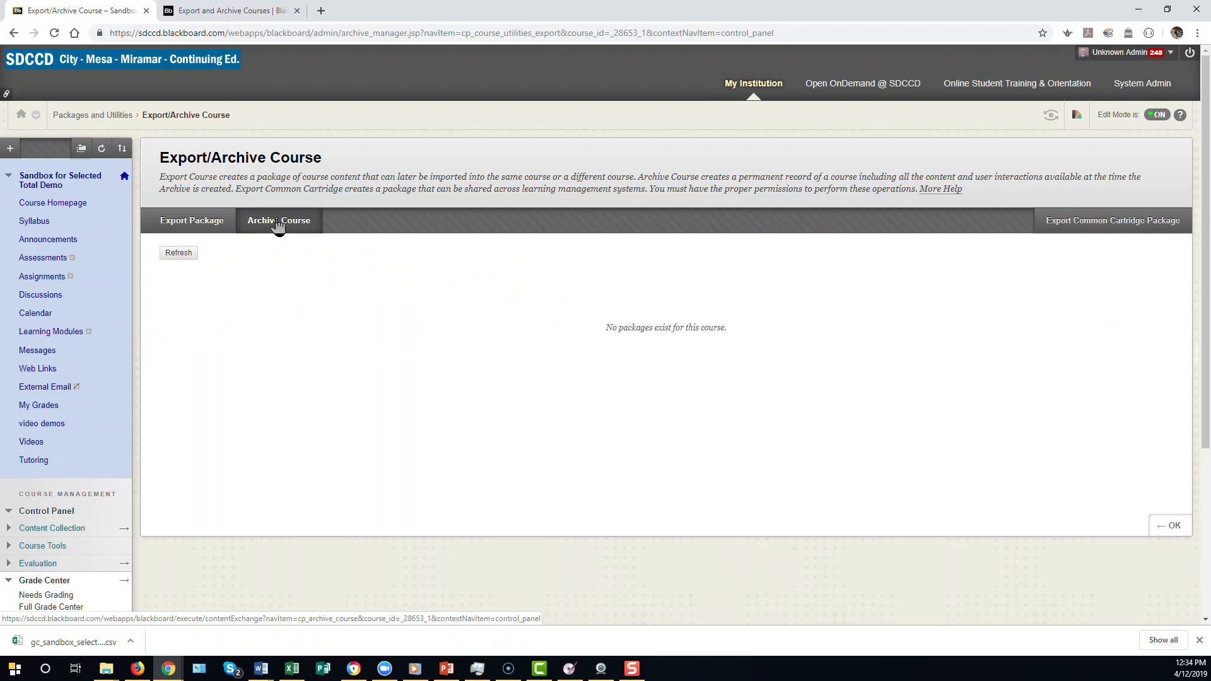
{"action": "mouse_move", "coordinate": [277, 228]}
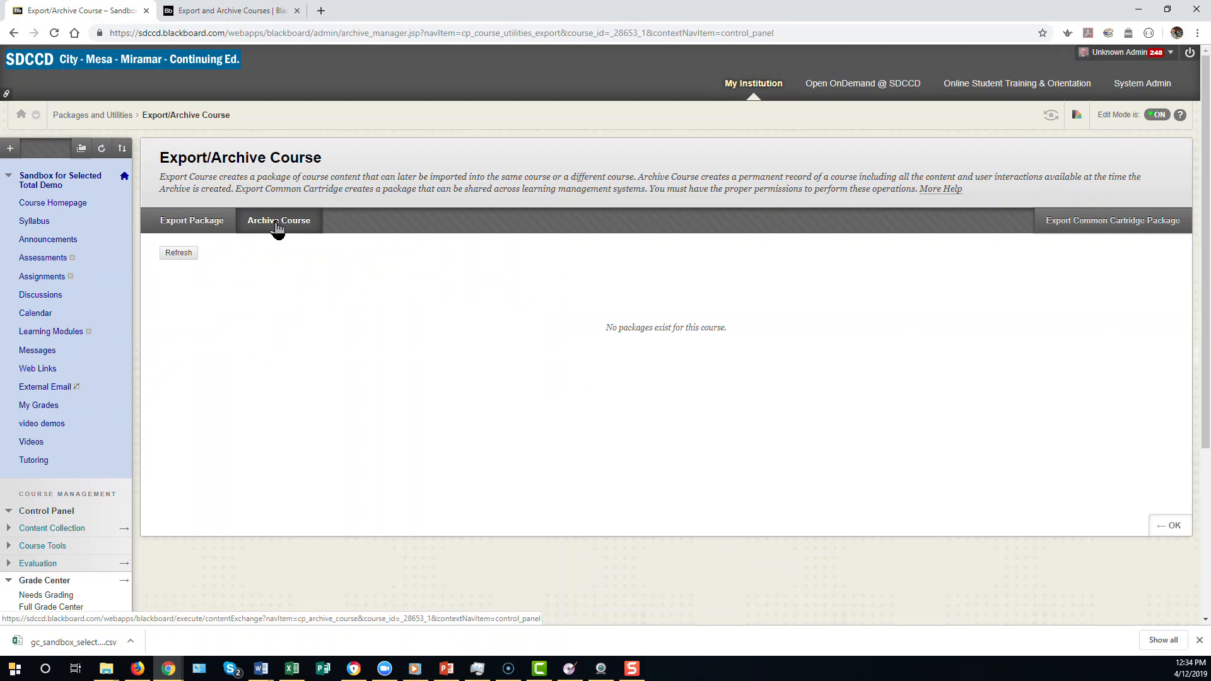
{"action": "left_click", "coordinate": [278, 220]}
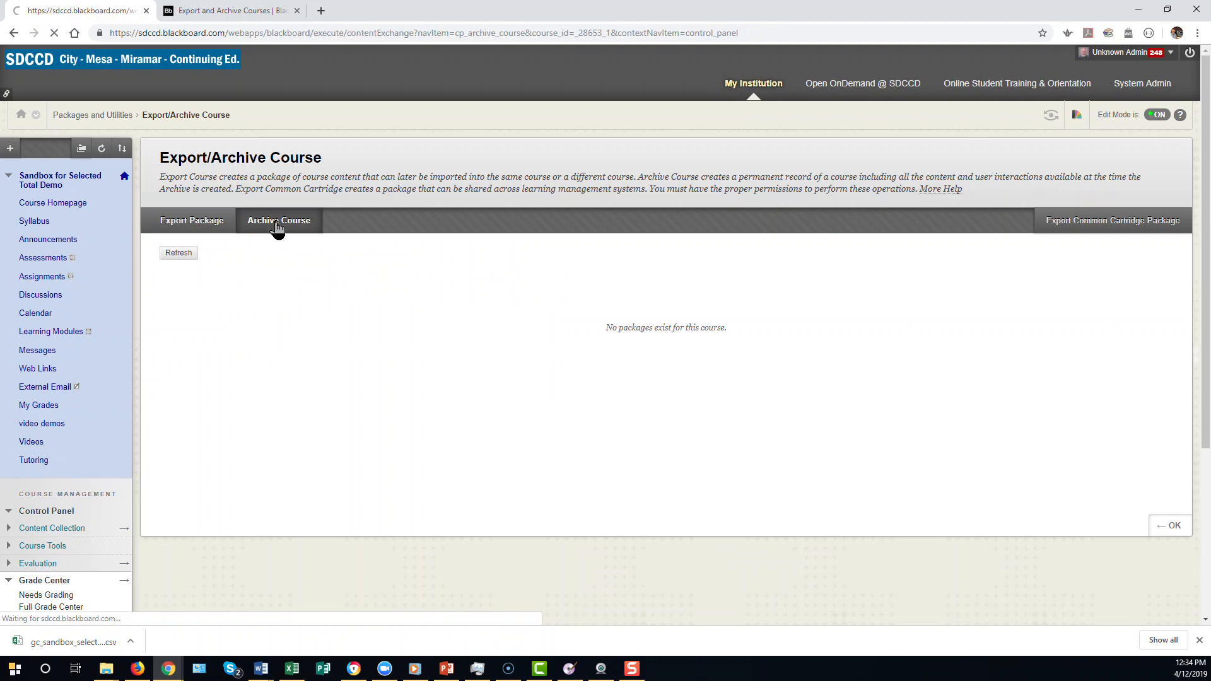
Submit the archive with default file options and Grade Center History excluded.
{"action": "left_click", "coordinate": [279, 220]}
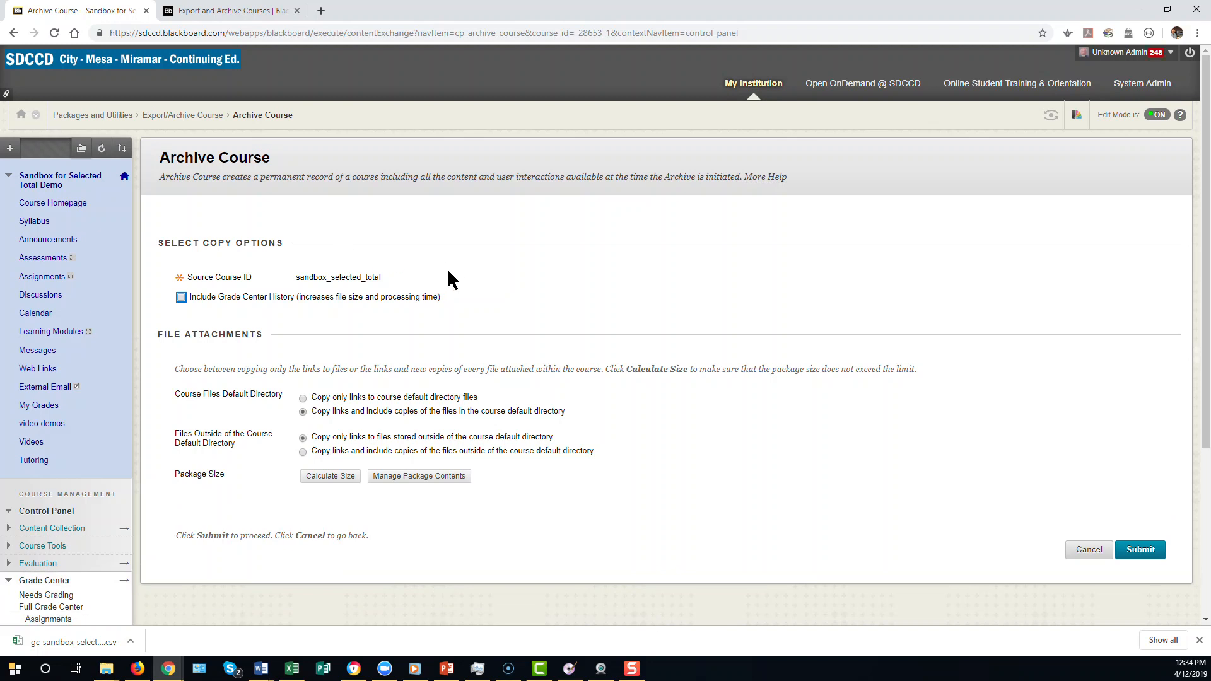
{"action": "mouse_move", "coordinate": [437, 335]}
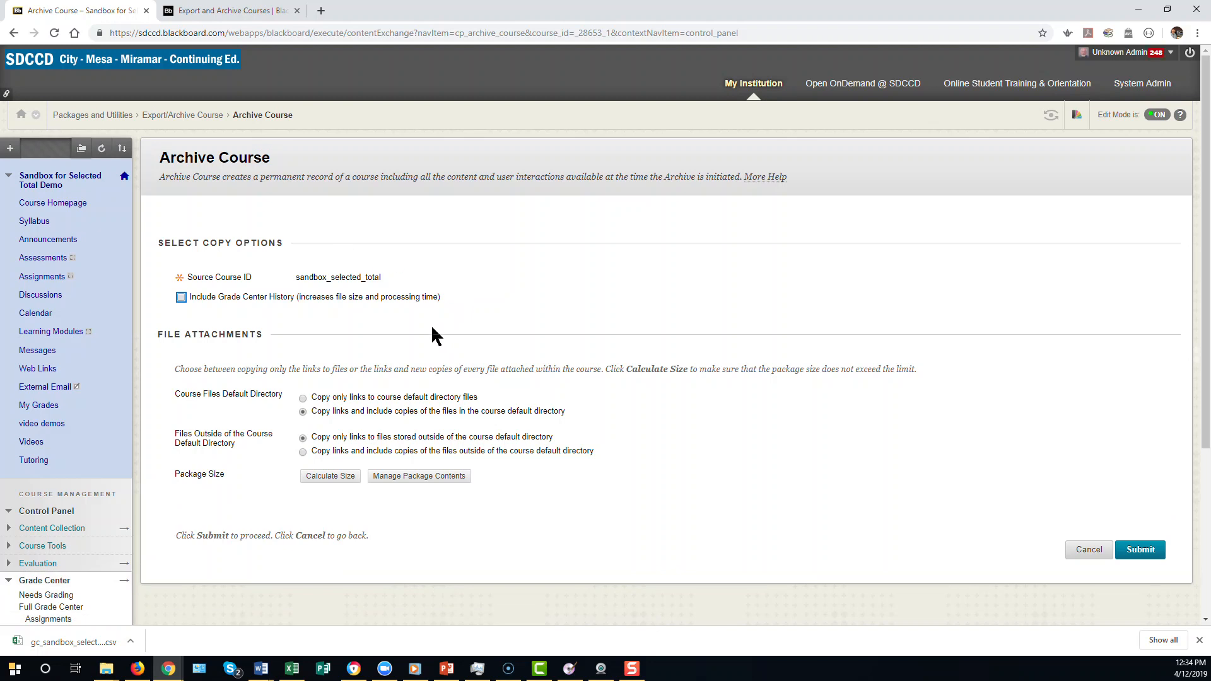
{"action": "mouse_move", "coordinate": [239, 306]}
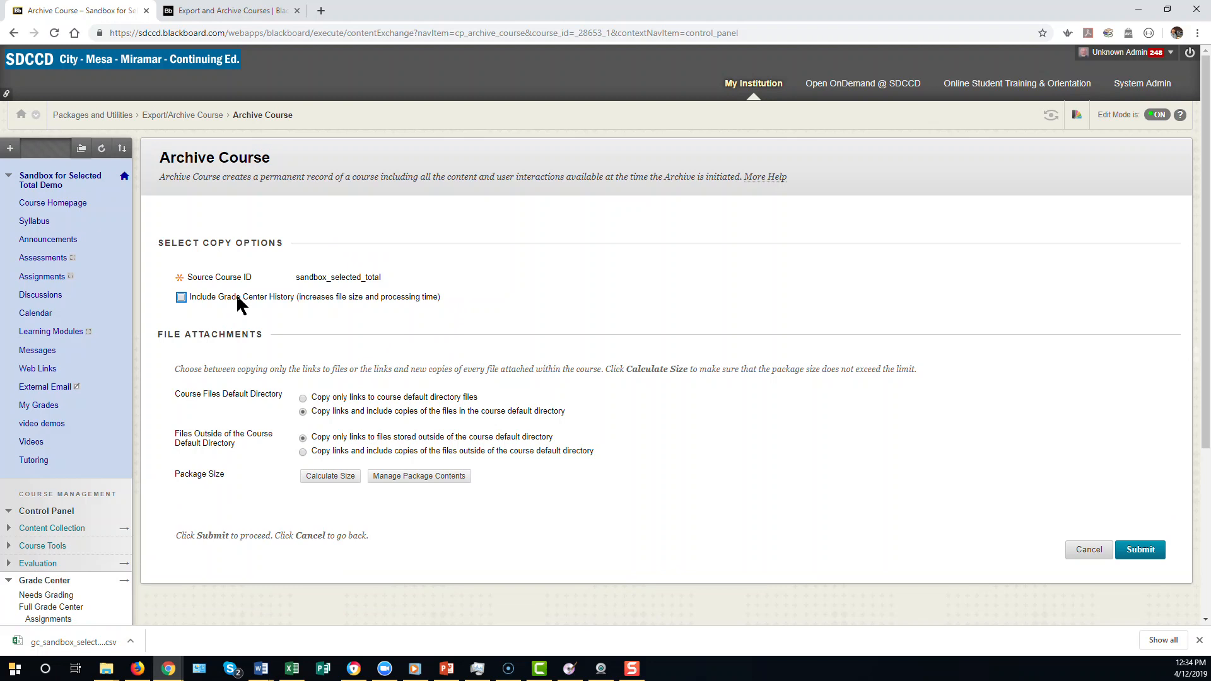
{"action": "scroll", "scroll_direction": "down", "scroll_amount": 3}
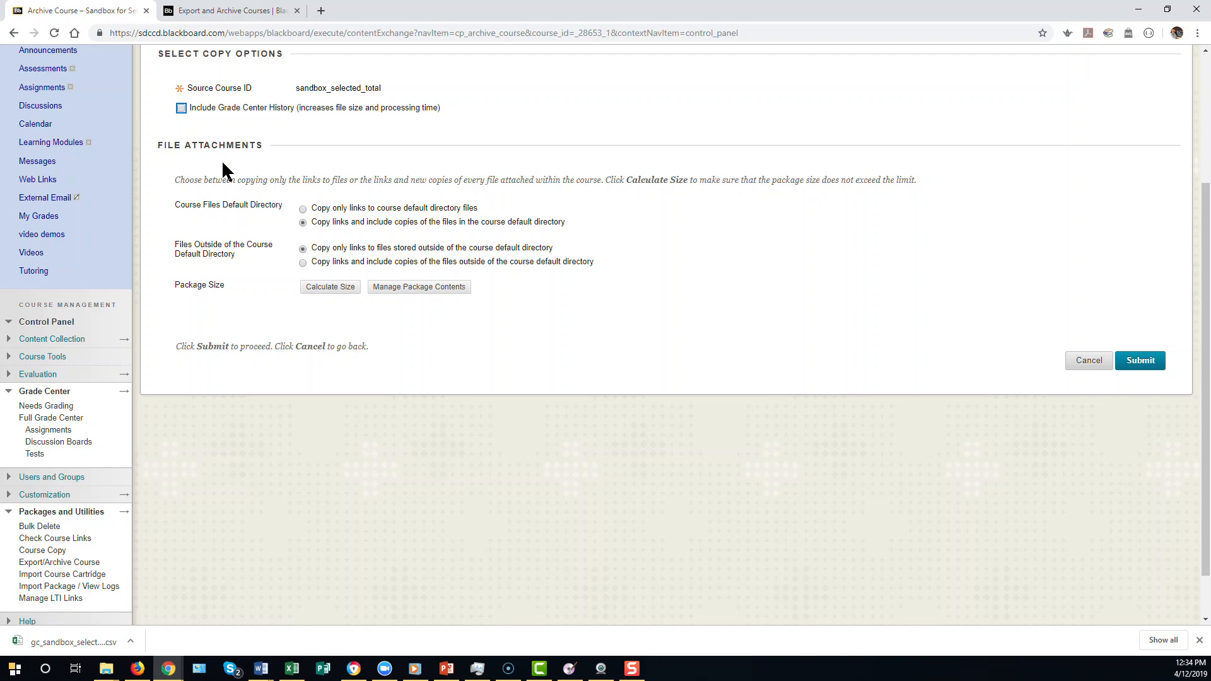
{"action": "mouse_move", "coordinate": [482, 225]}
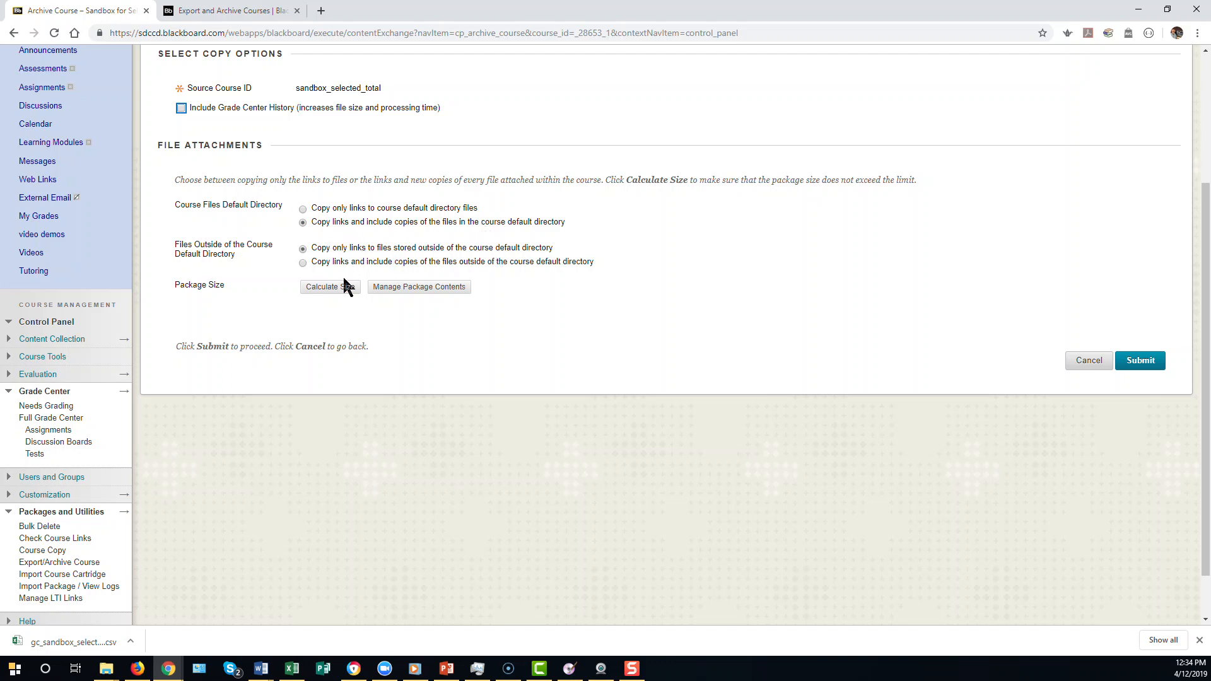
{"action": "mouse_move", "coordinate": [595, 333]}
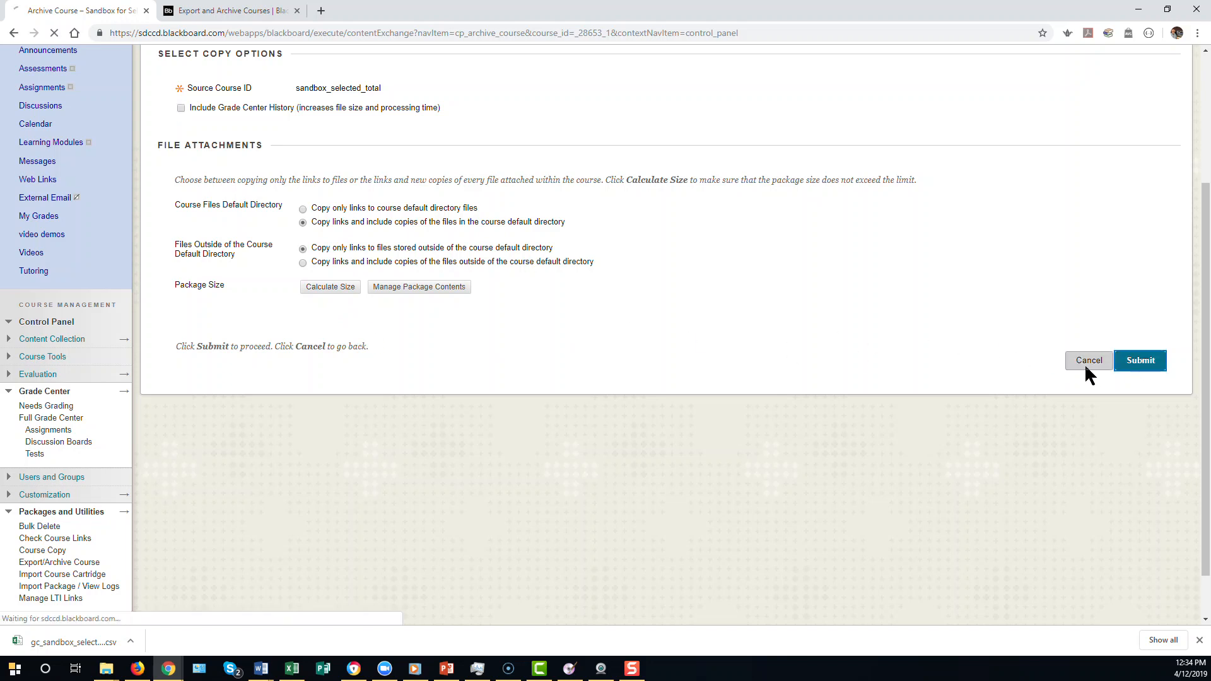
{"action": "left_click", "coordinate": [1140, 361]}
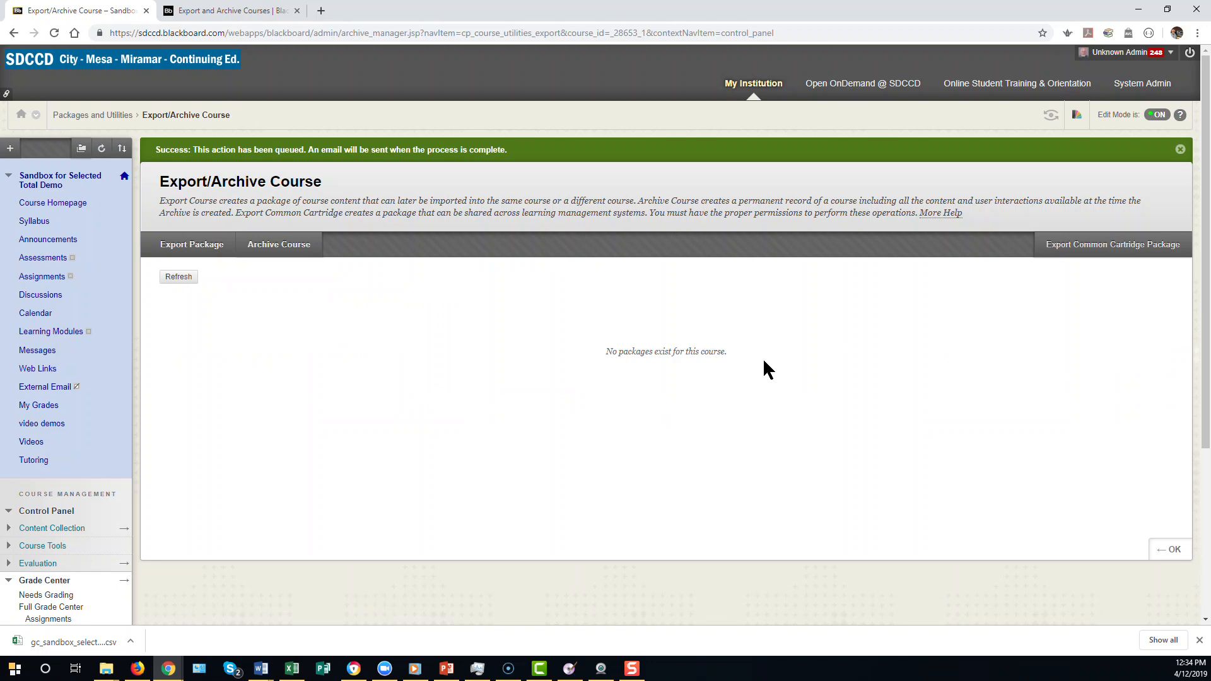
{"action": "mouse_move", "coordinate": [382, 325]}
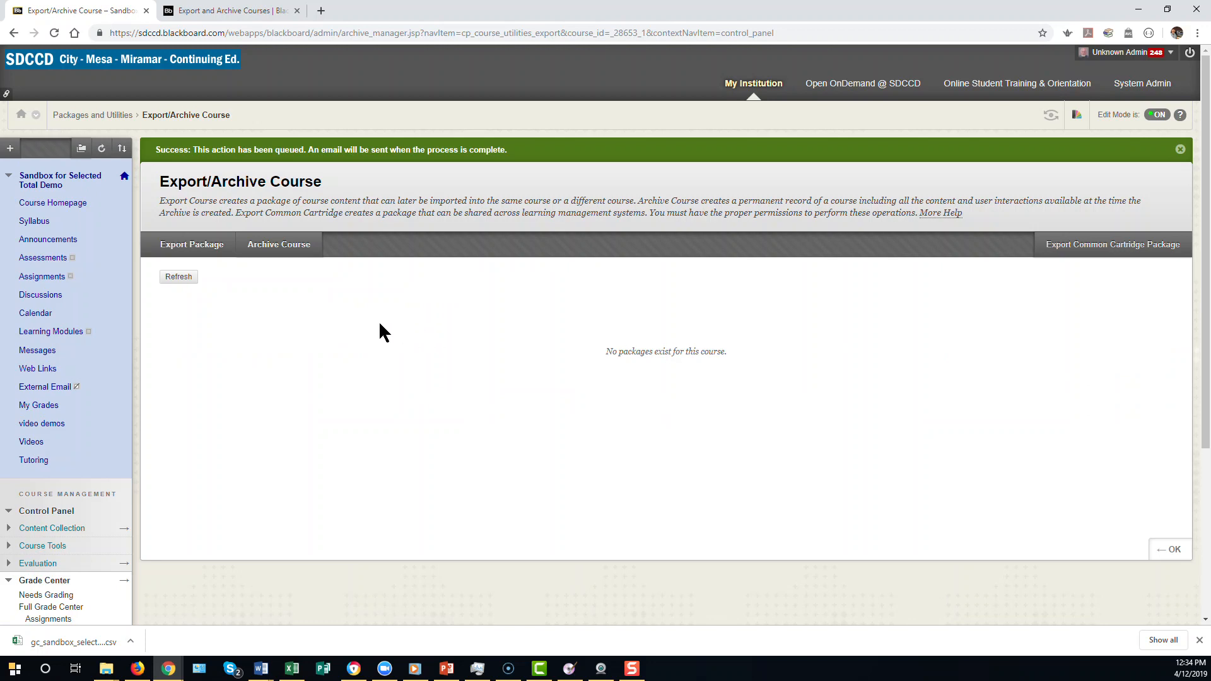
{"action": "mouse_move", "coordinate": [257, 332]}
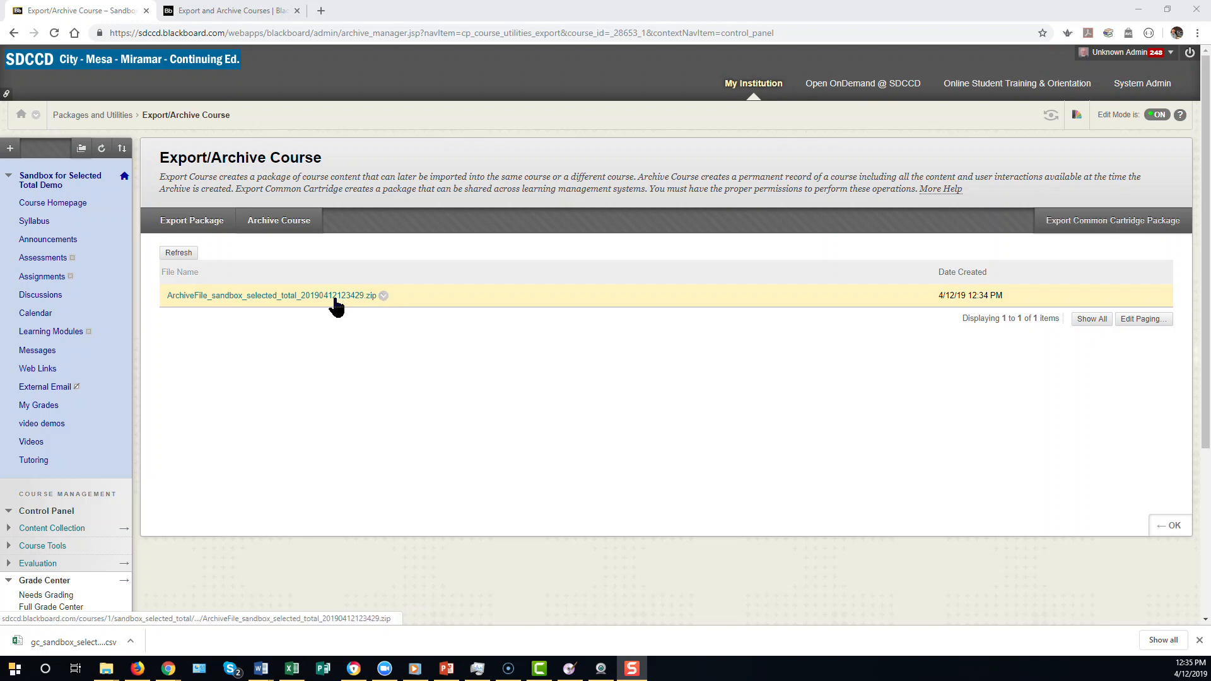
{"action": "mouse_move", "coordinate": [383, 298]}
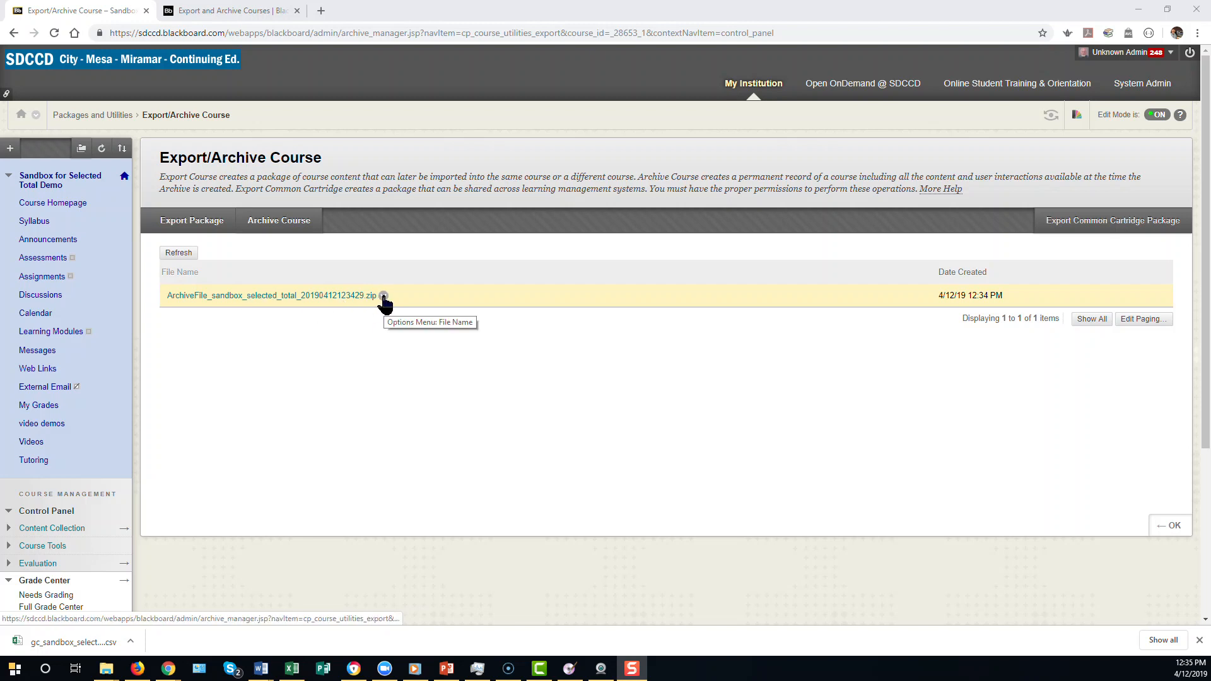
Save the course archive zip into Downloads > Blackboard archives.
{"action": "left_click", "coordinate": [383, 295]}
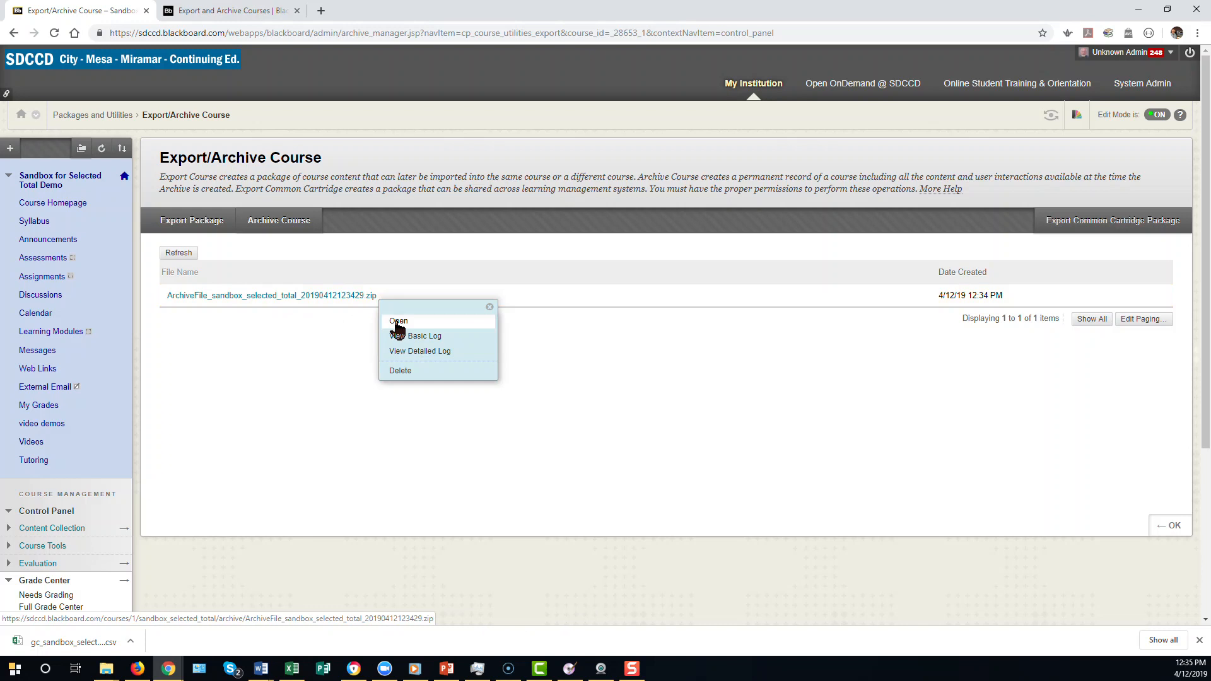
{"action": "left_click", "coordinate": [399, 321]}
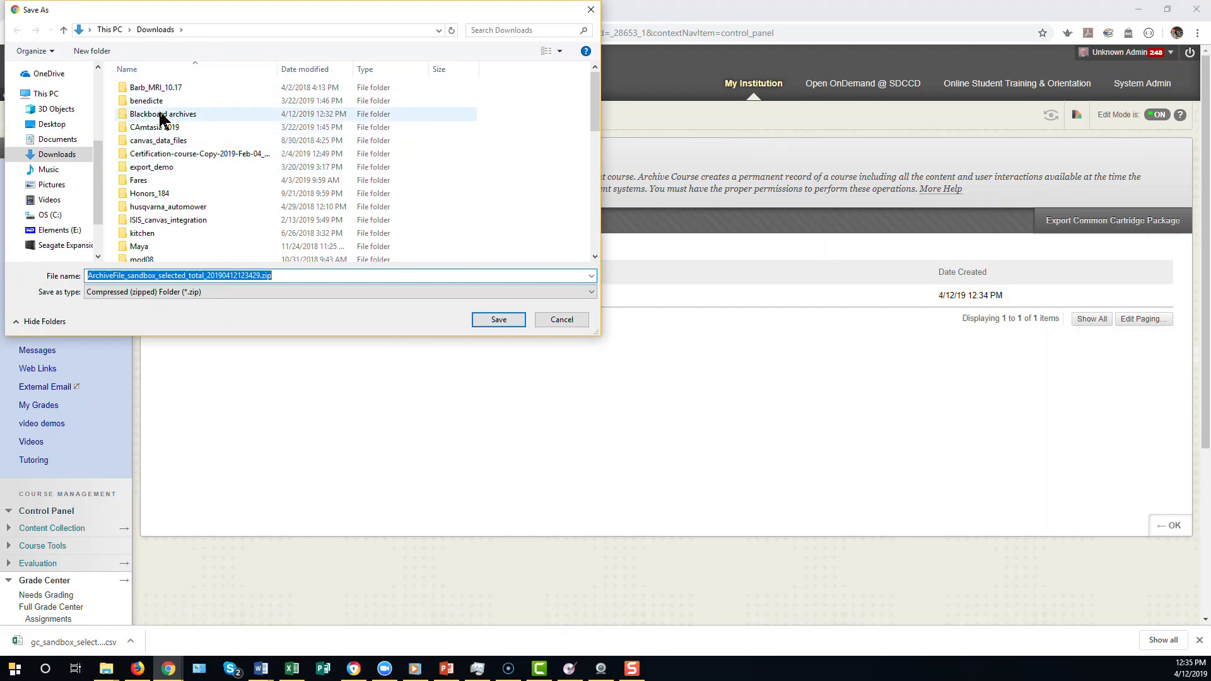
{"action": "double_click", "coordinate": [168, 114]}
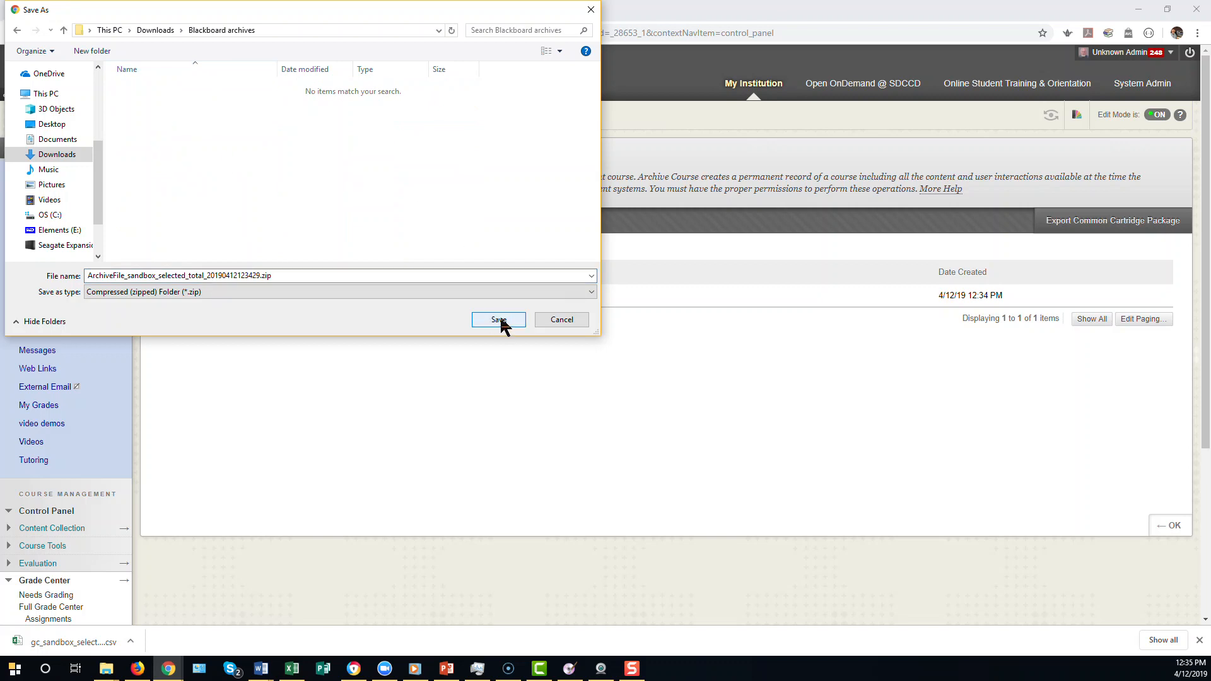
{"action": "left_click", "coordinate": [499, 319]}
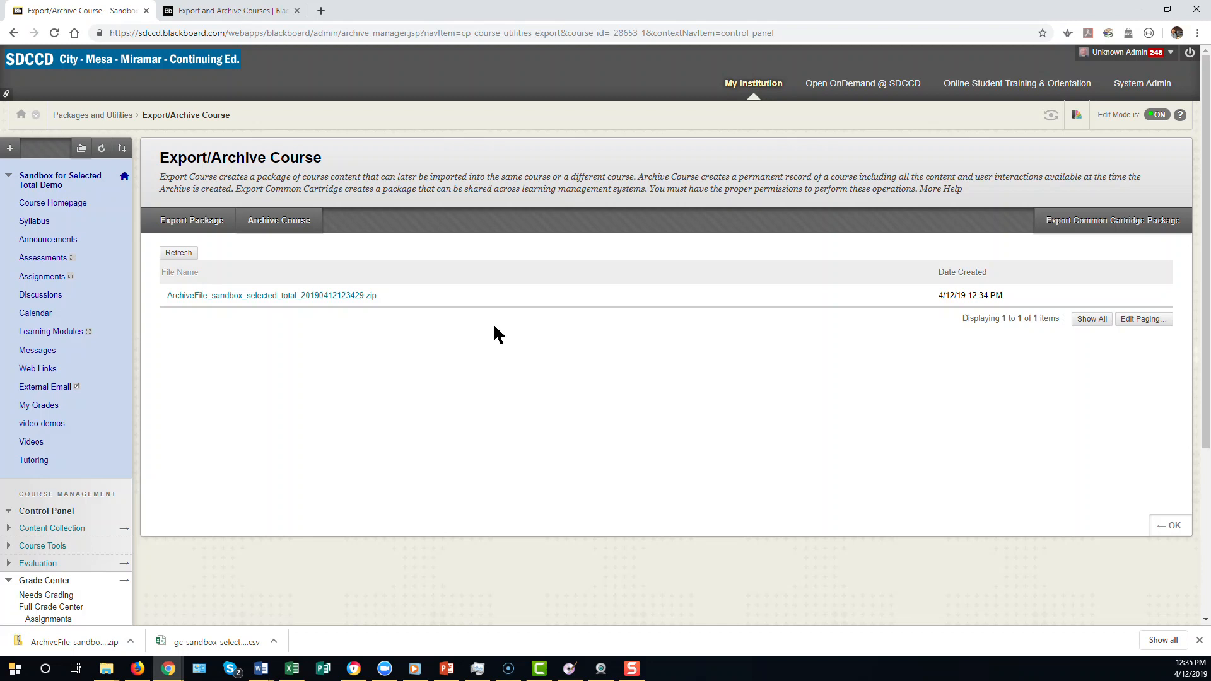
{"action": "mouse_move", "coordinate": [412, 326]}
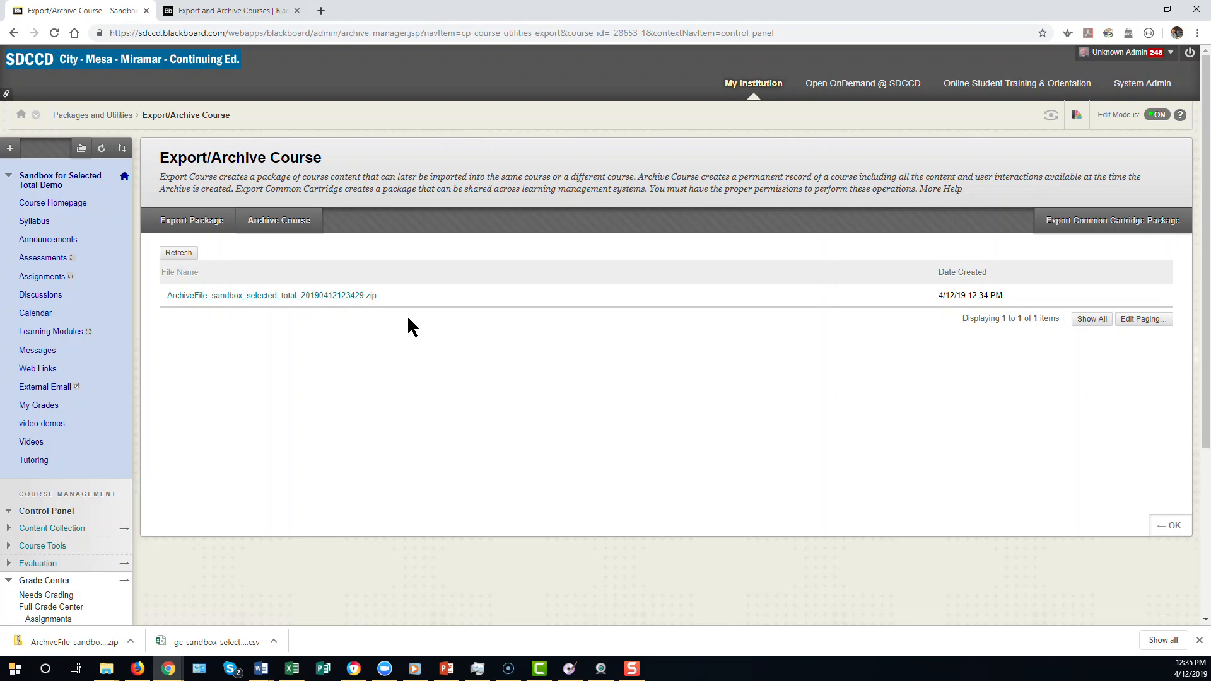
{"action": "mouse_move", "coordinate": [374, 374]}
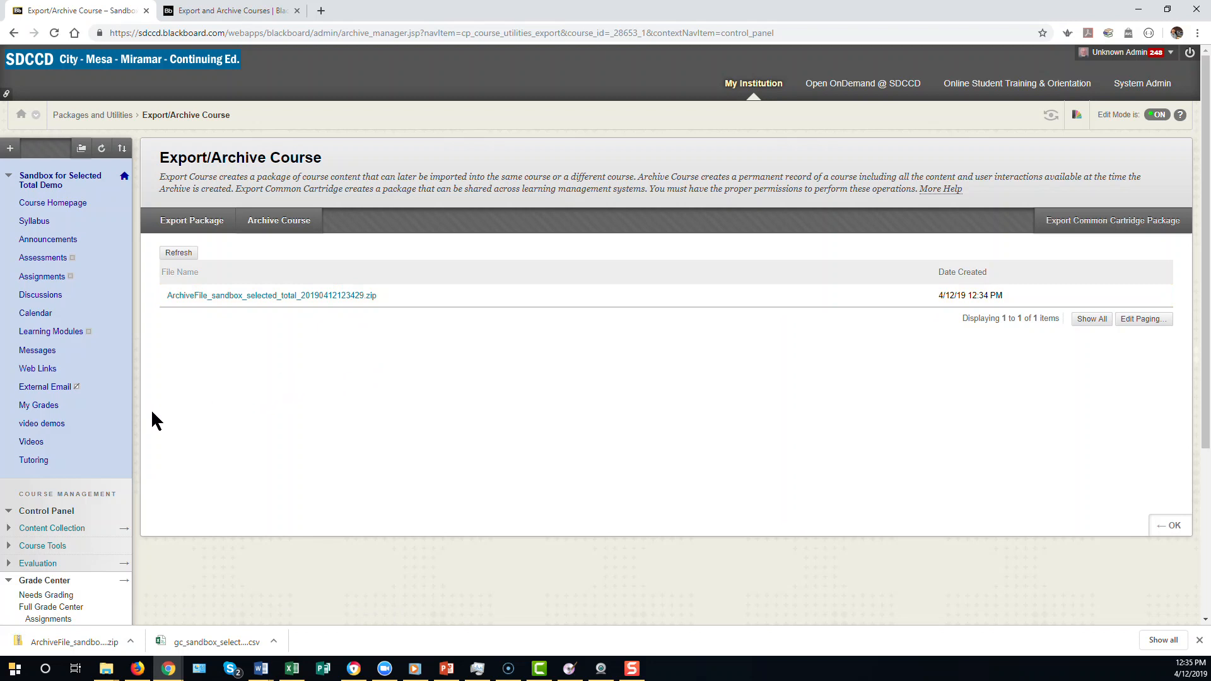
{"action": "mouse_move", "coordinate": [53, 589]}
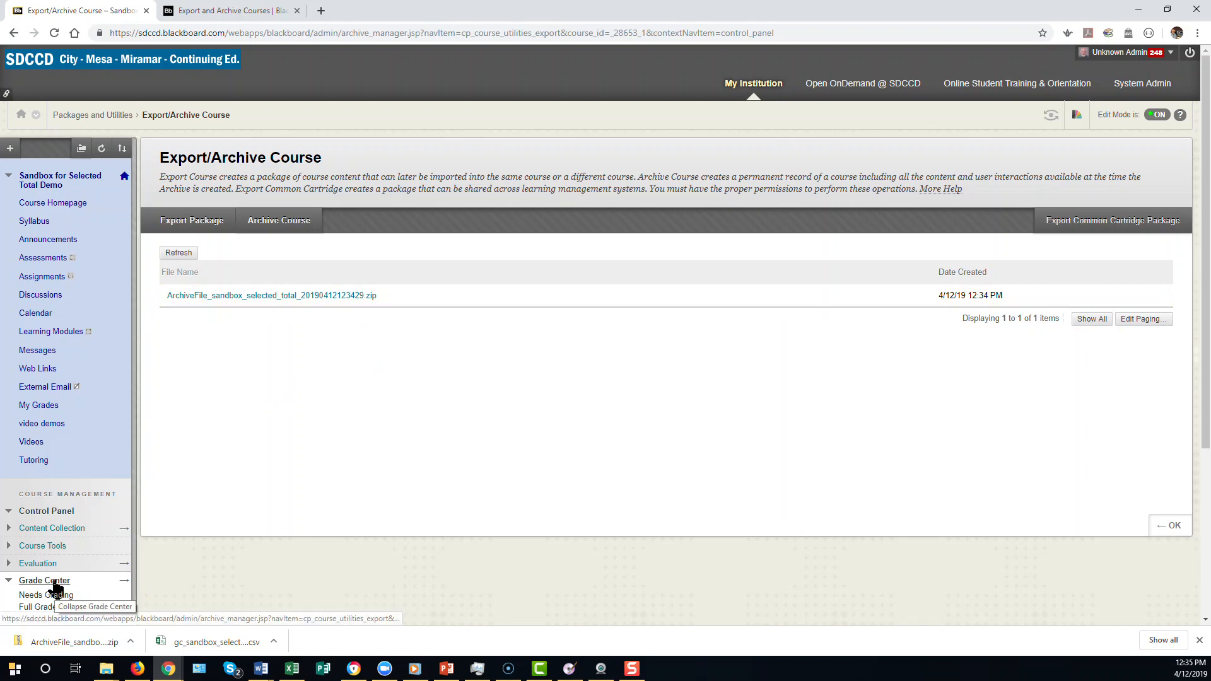
{"action": "mouse_move", "coordinate": [192, 574]}
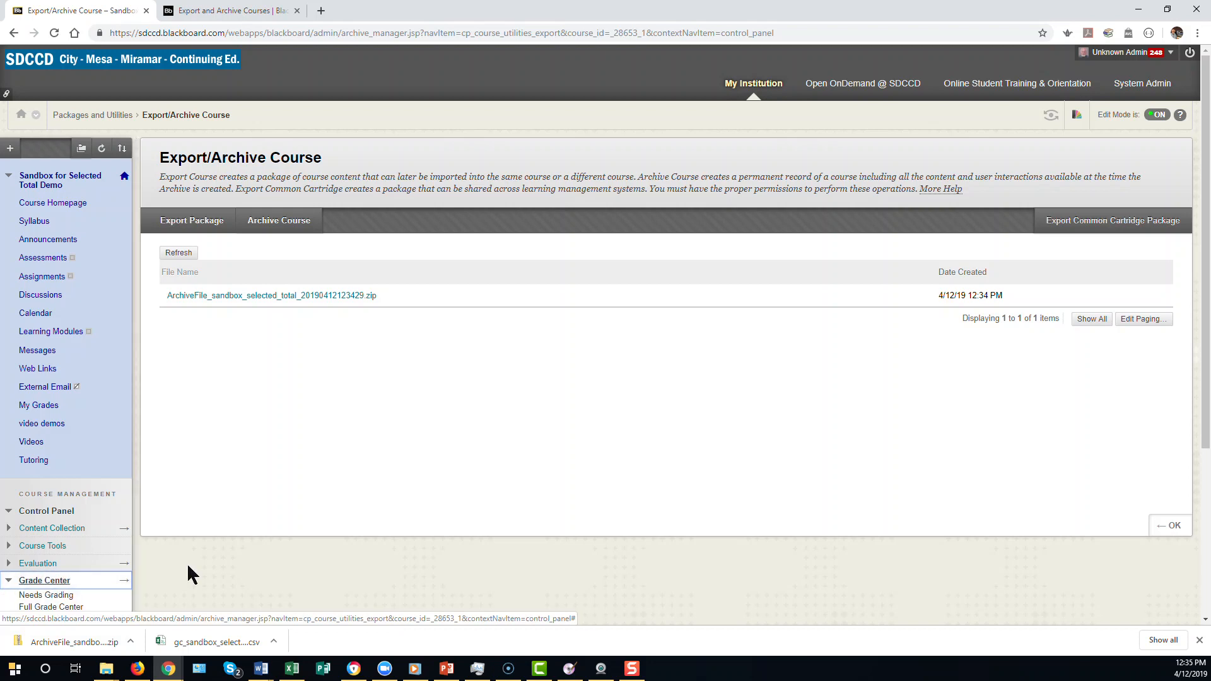
Open Full Grade Center from the Control Panel's Grade Center tools.
{"action": "scroll", "scroll_direction": "down", "scroll_amount": 3}
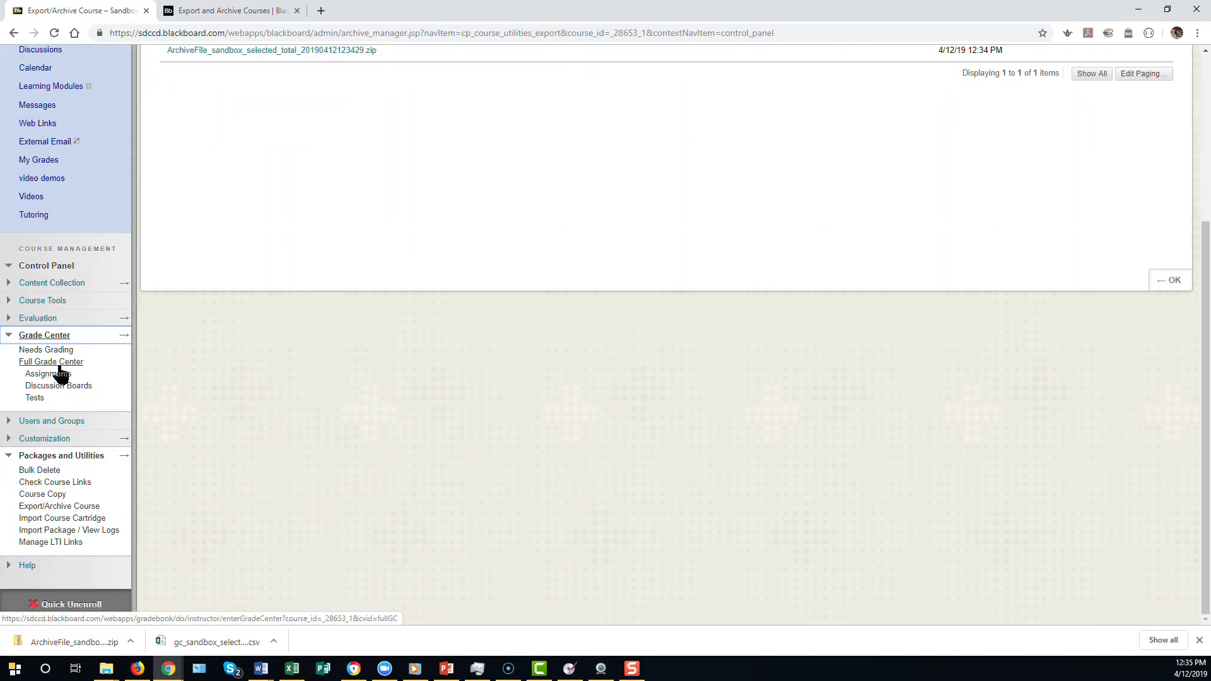
{"action": "left_click", "coordinate": [51, 362]}
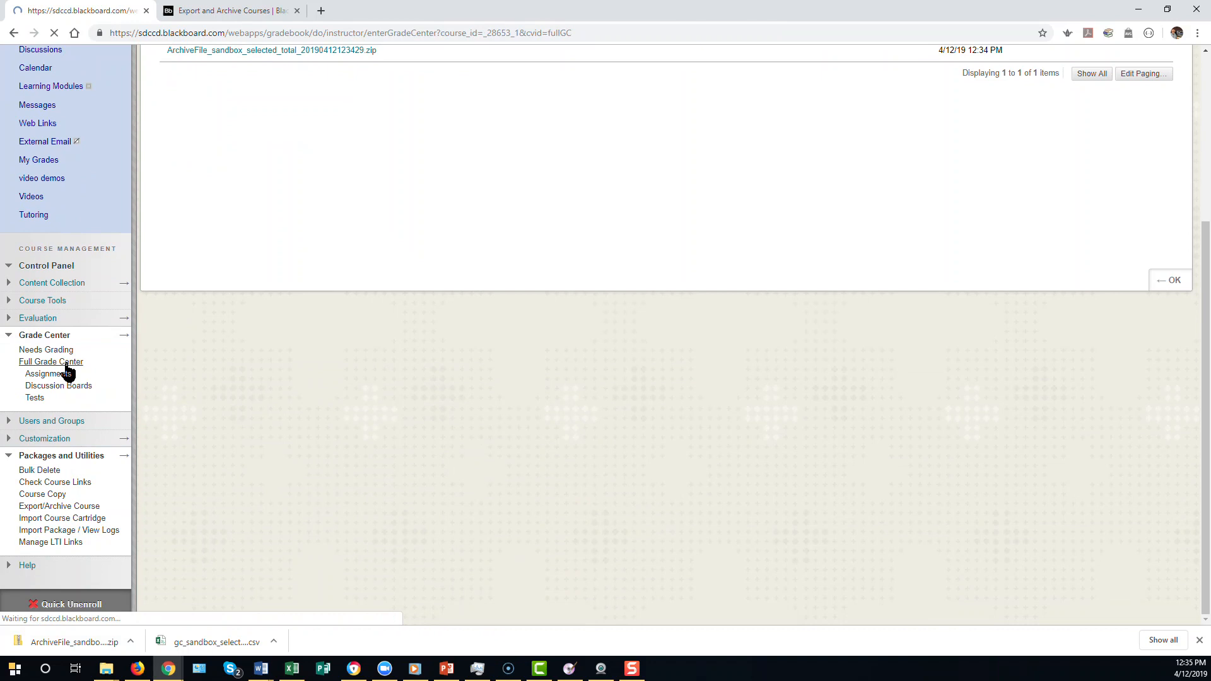
Choose Download from the Full Grade Center's Work Offline menu.
{"action": "left_click", "coordinate": [50, 363]}
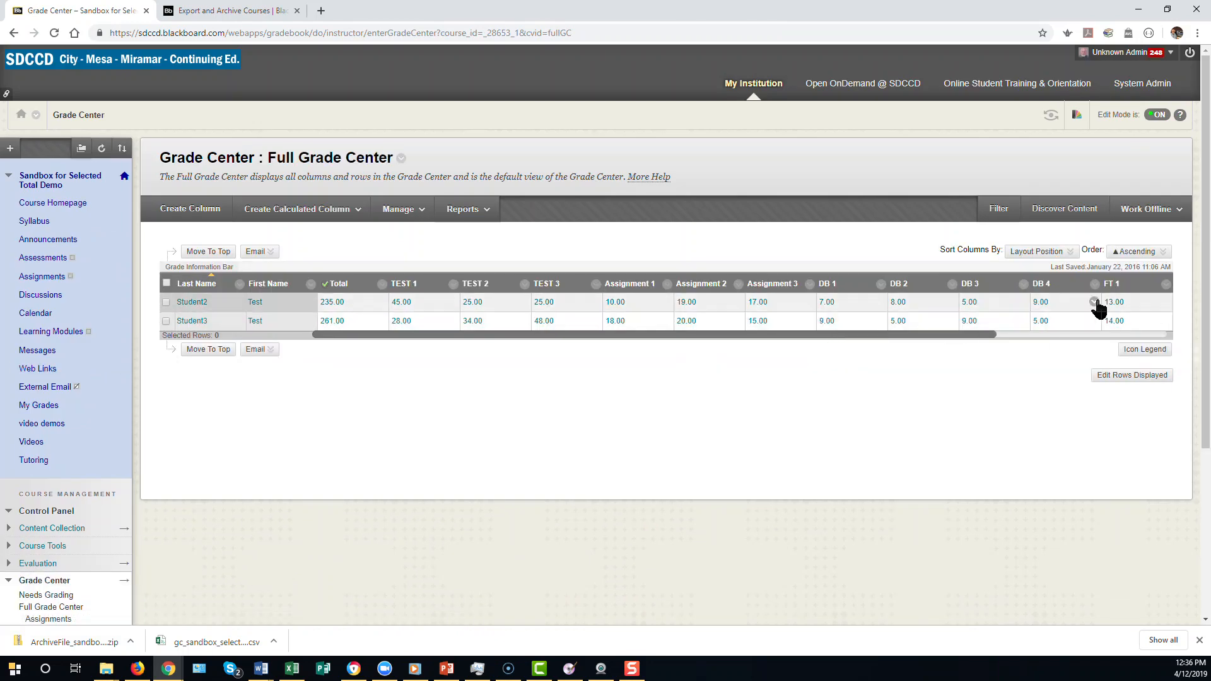
{"action": "left_click", "coordinate": [1151, 209]}
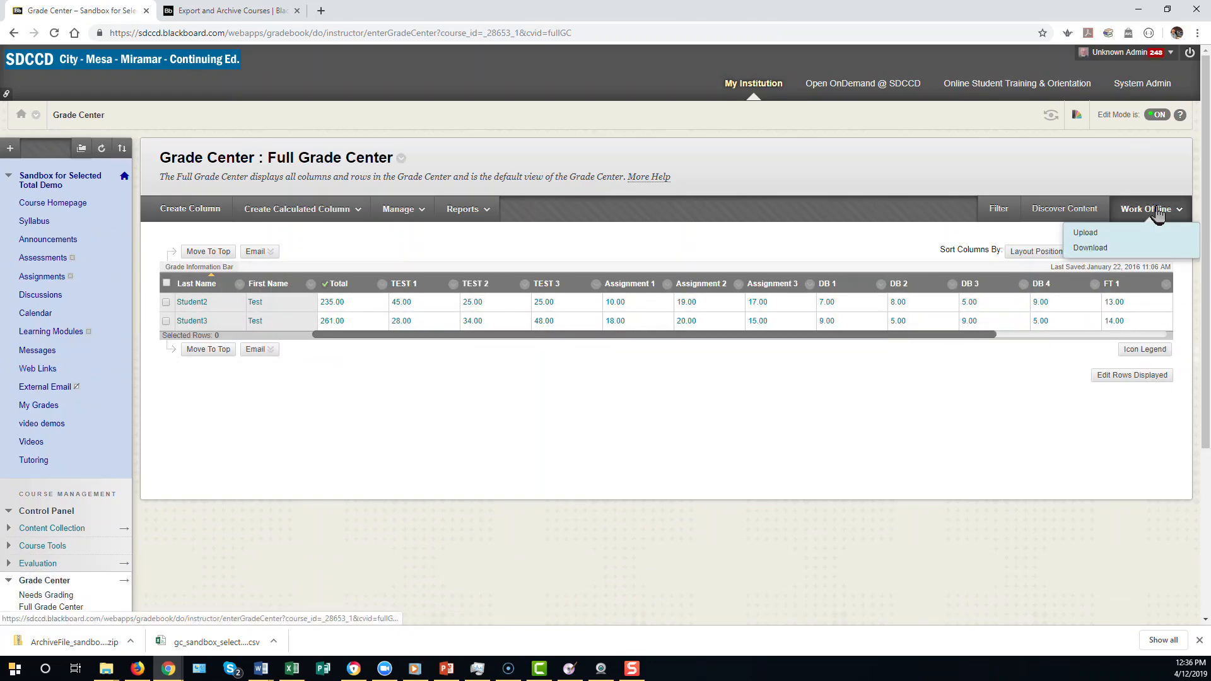
{"action": "mouse_move", "coordinate": [1097, 256]}
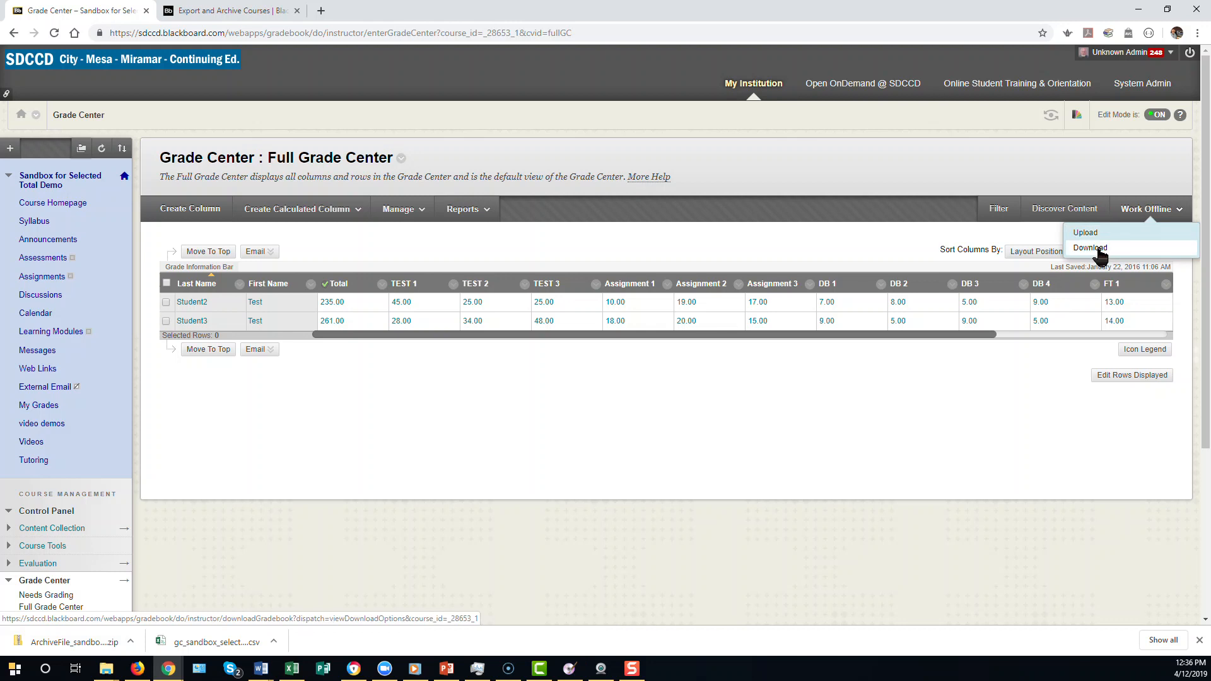
{"action": "left_click", "coordinate": [1090, 247]}
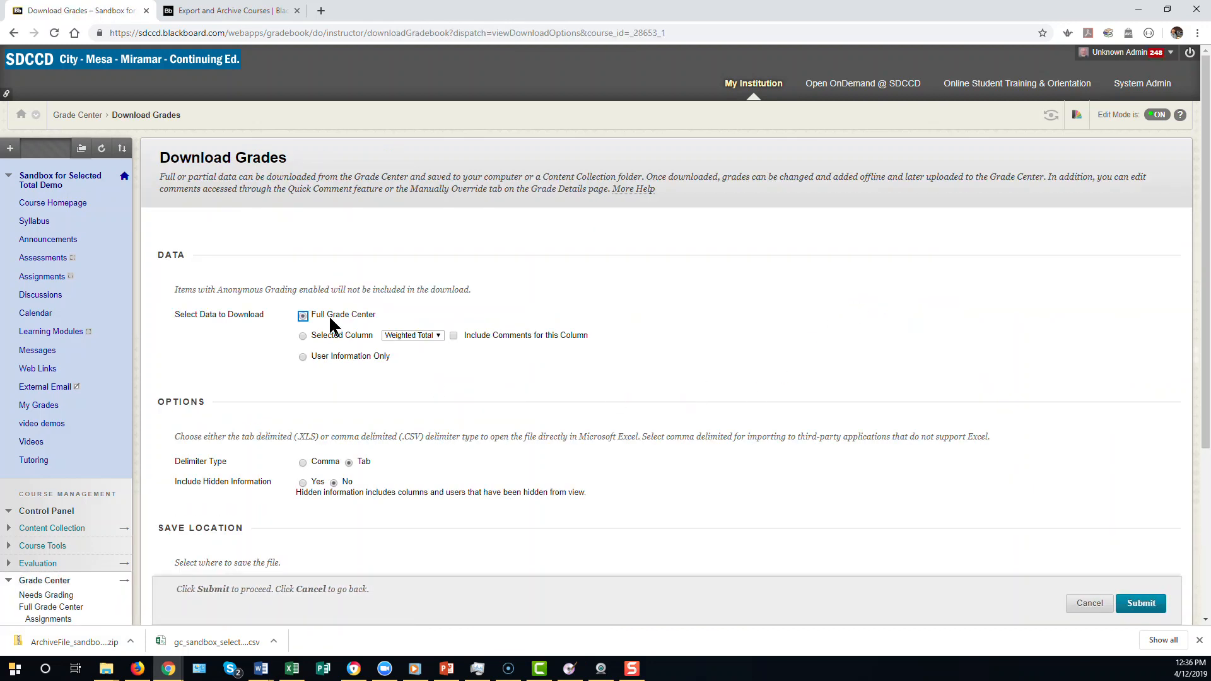
Generate the Full Grade Center file as comma-delimited with hidden information set to No.
{"action": "scroll", "scroll_direction": "down", "scroll_amount": 3}
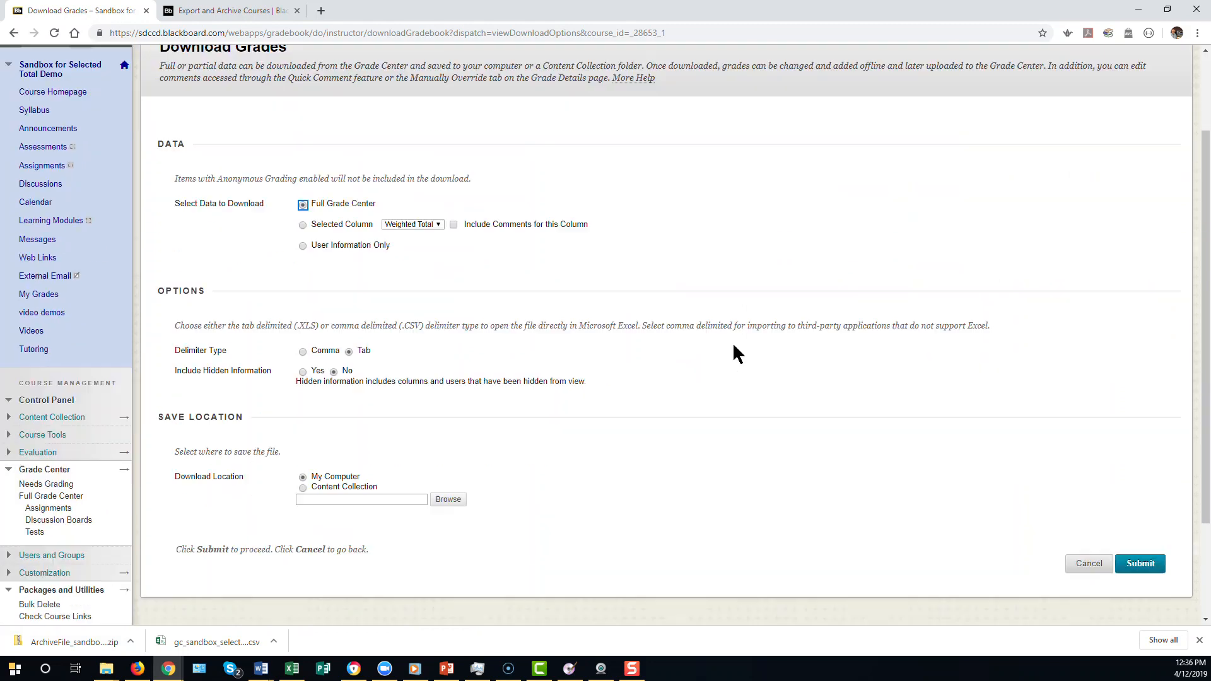
{"action": "scroll", "scroll_direction": "down", "scroll_amount": 3}
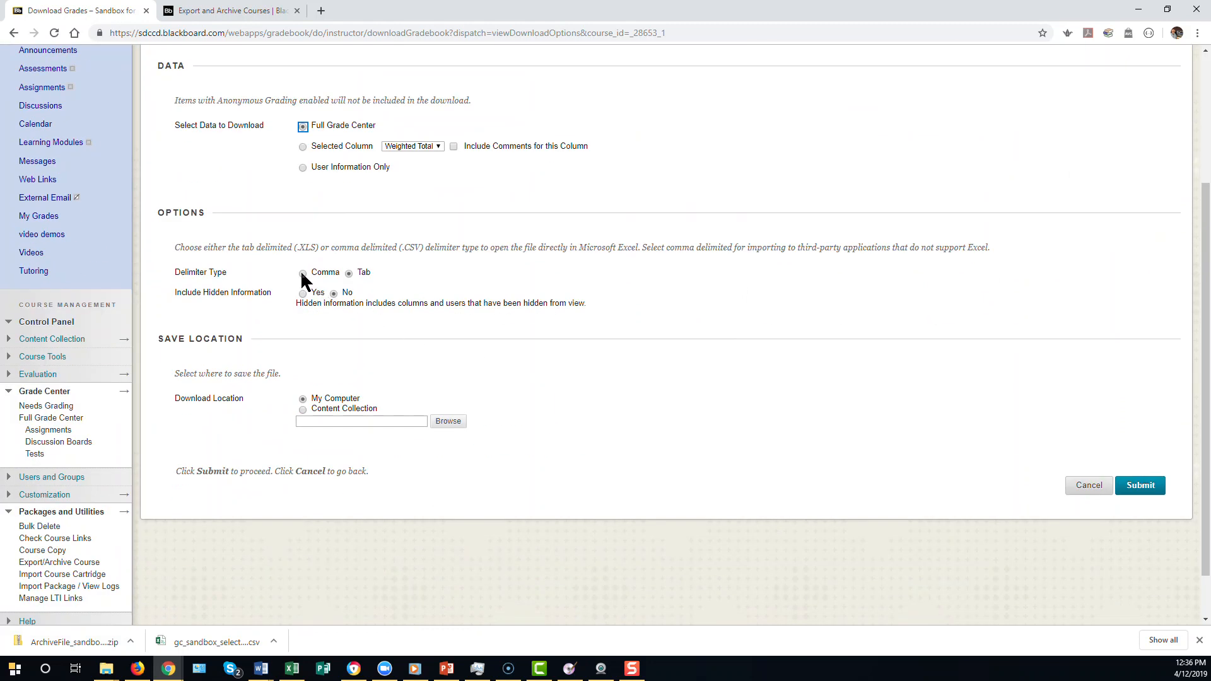
{"action": "left_click", "coordinate": [302, 273]}
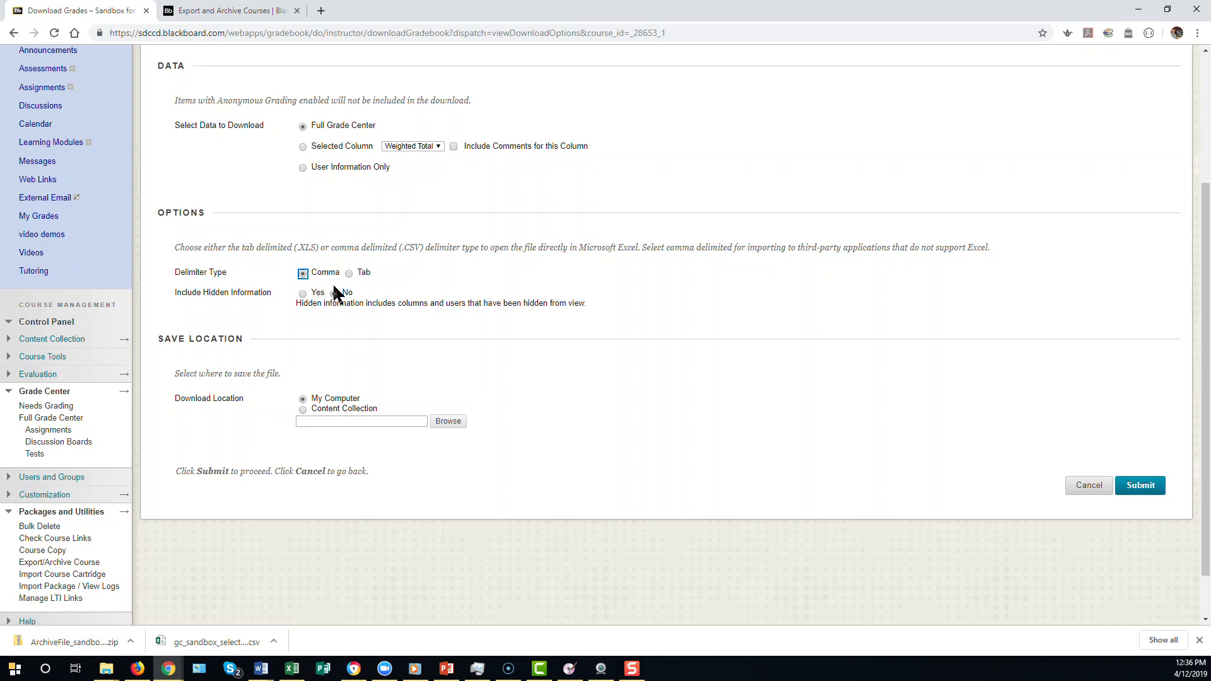
{"action": "left_click", "coordinate": [333, 293]}
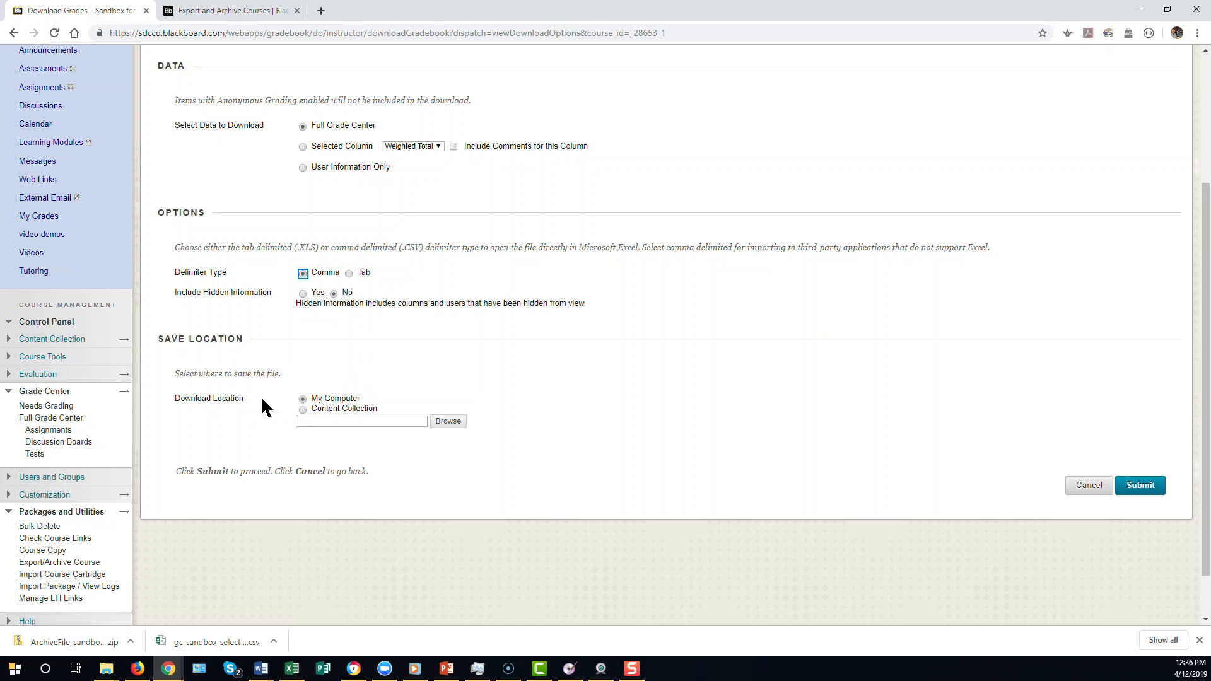
{"action": "mouse_move", "coordinate": [323, 405]}
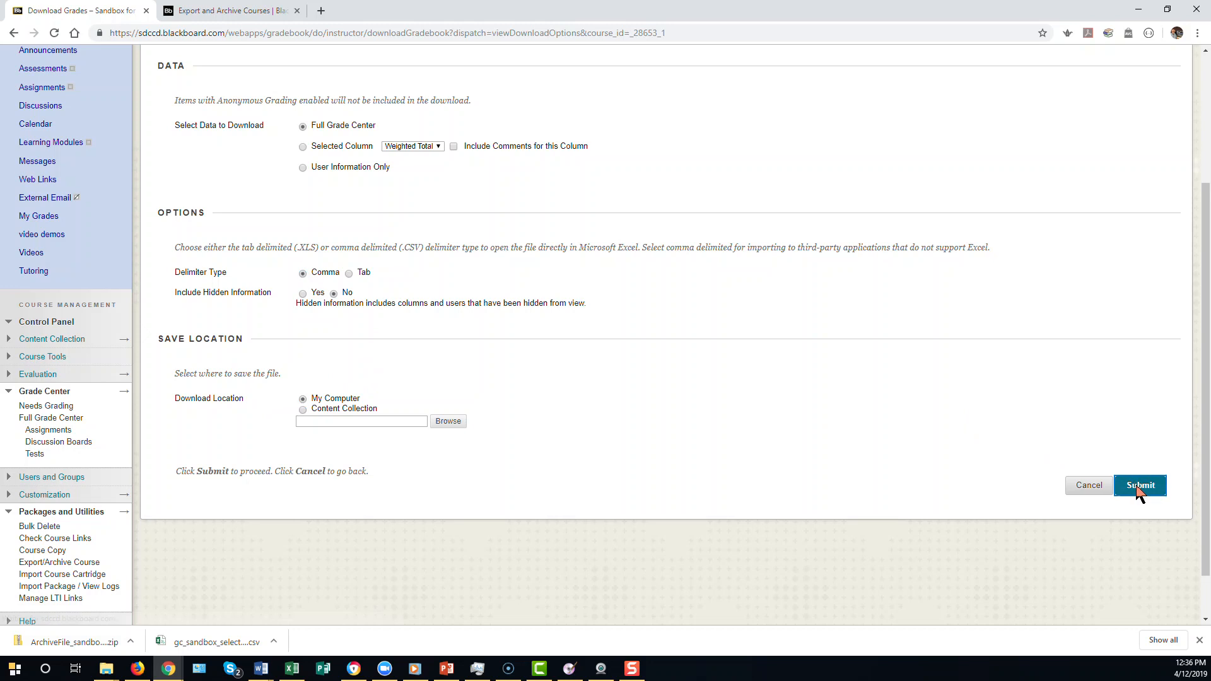
{"action": "left_click", "coordinate": [1141, 485]}
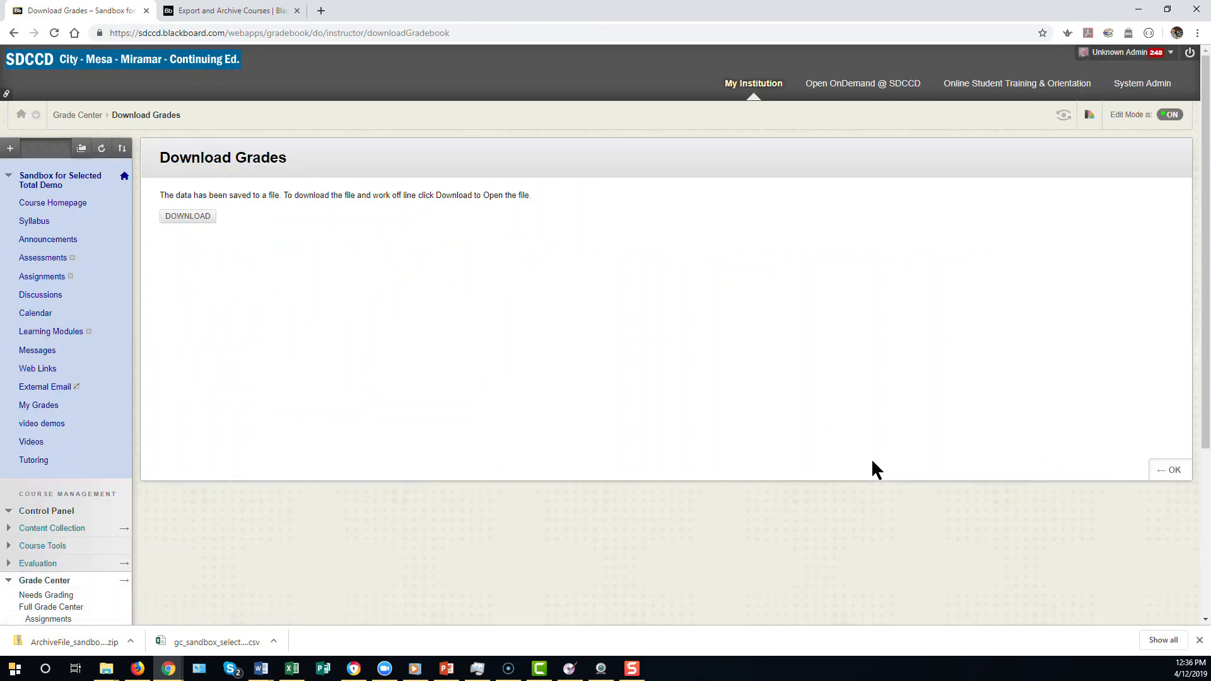
{"action": "mouse_move", "coordinate": [253, 223]}
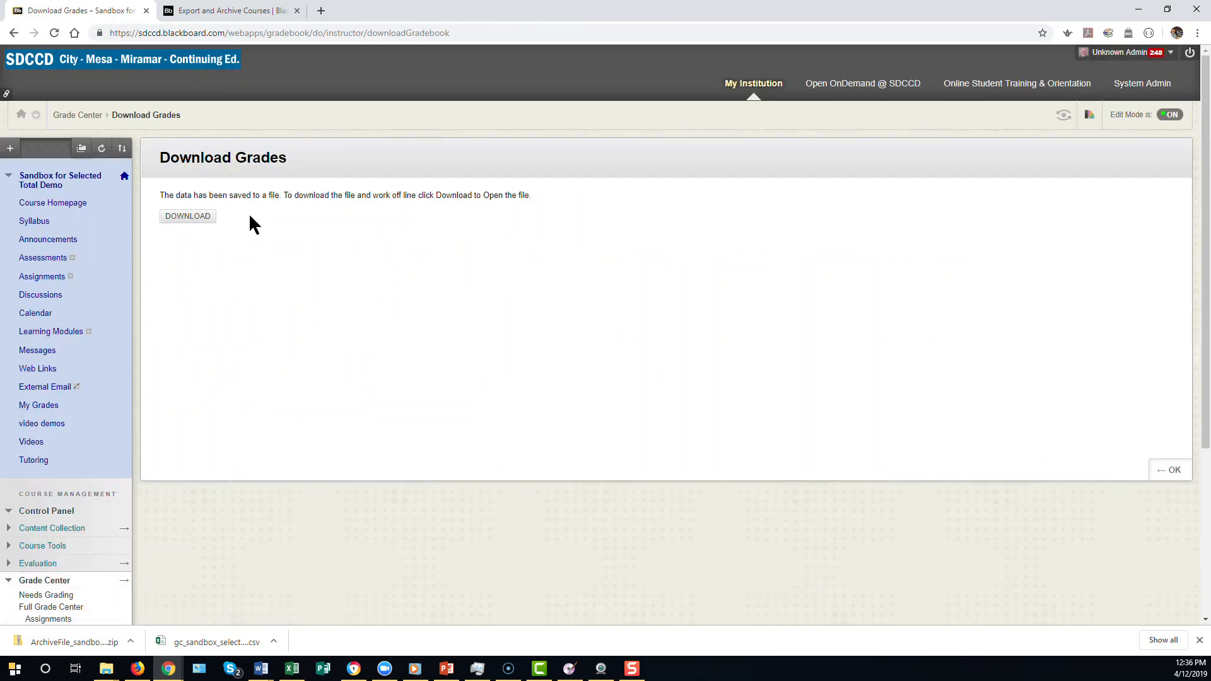
{"action": "mouse_move", "coordinate": [193, 239]}
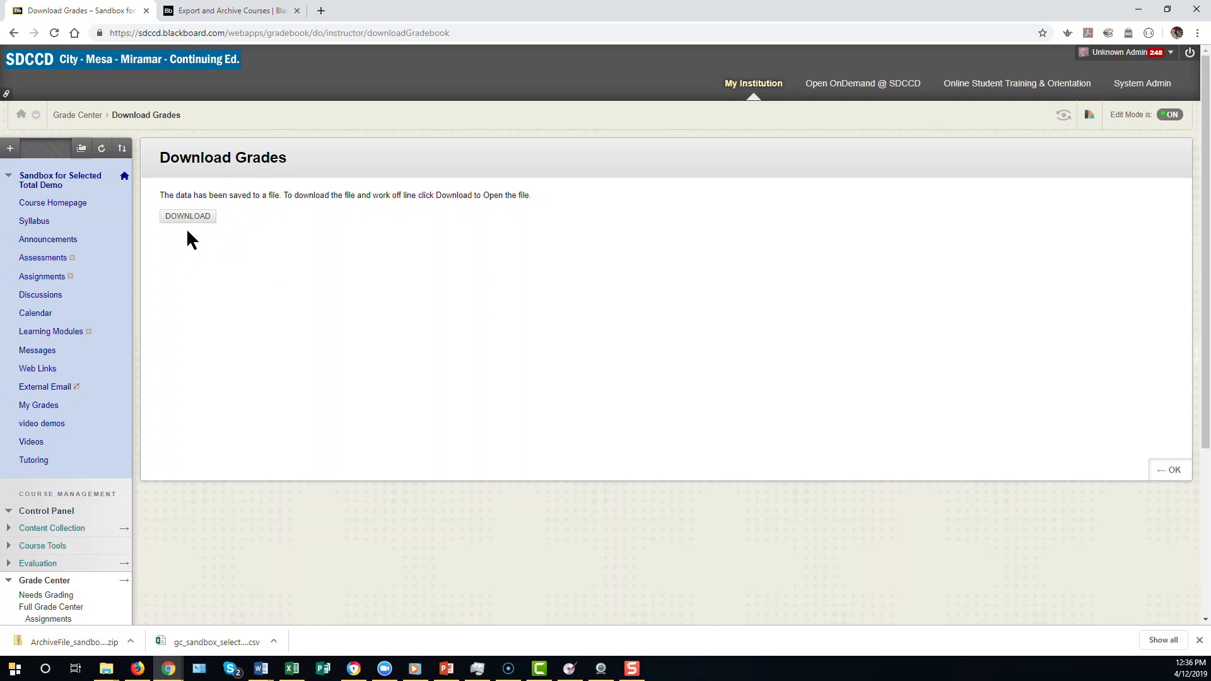
Download the grade CSV and save it in the Blackboard archives folder.
{"action": "left_click", "coordinate": [188, 215]}
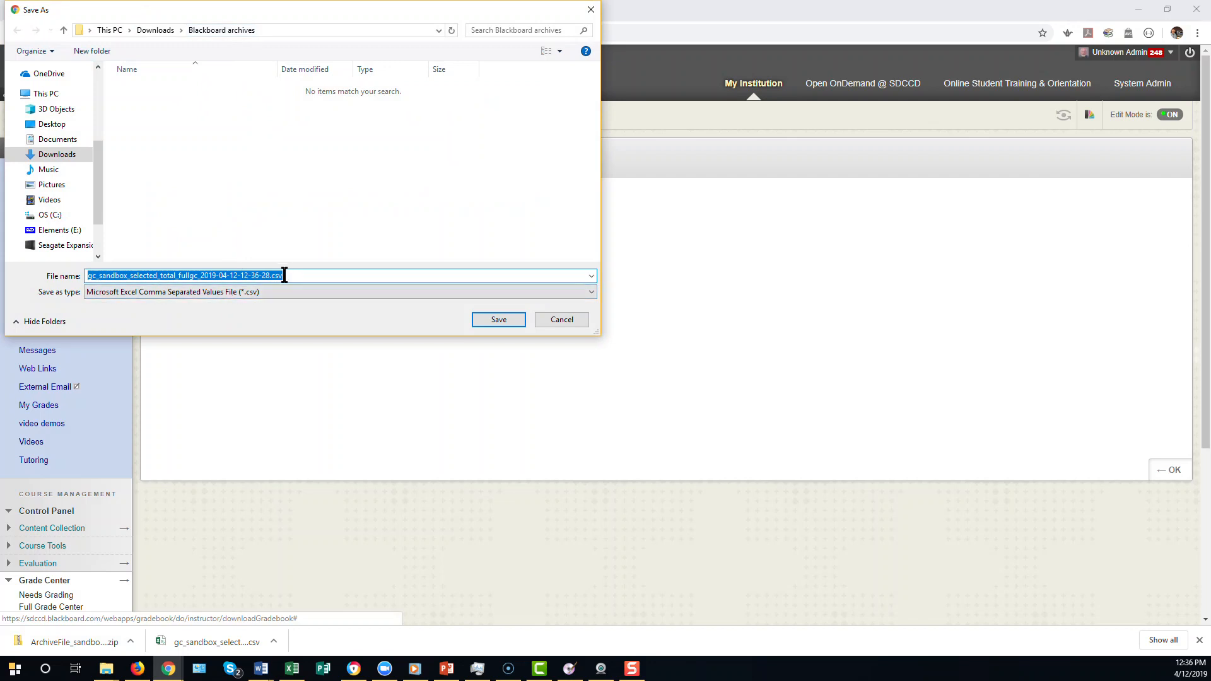
{"action": "mouse_move", "coordinate": [357, 263]}
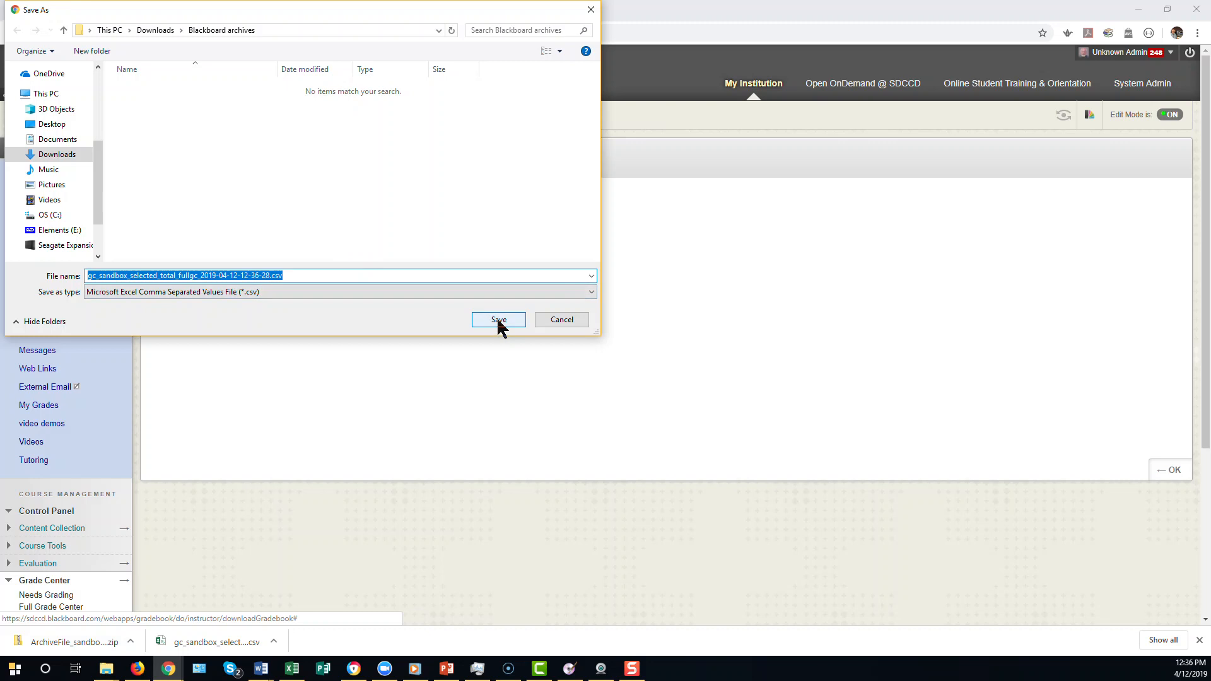
{"action": "left_click", "coordinate": [498, 319]}
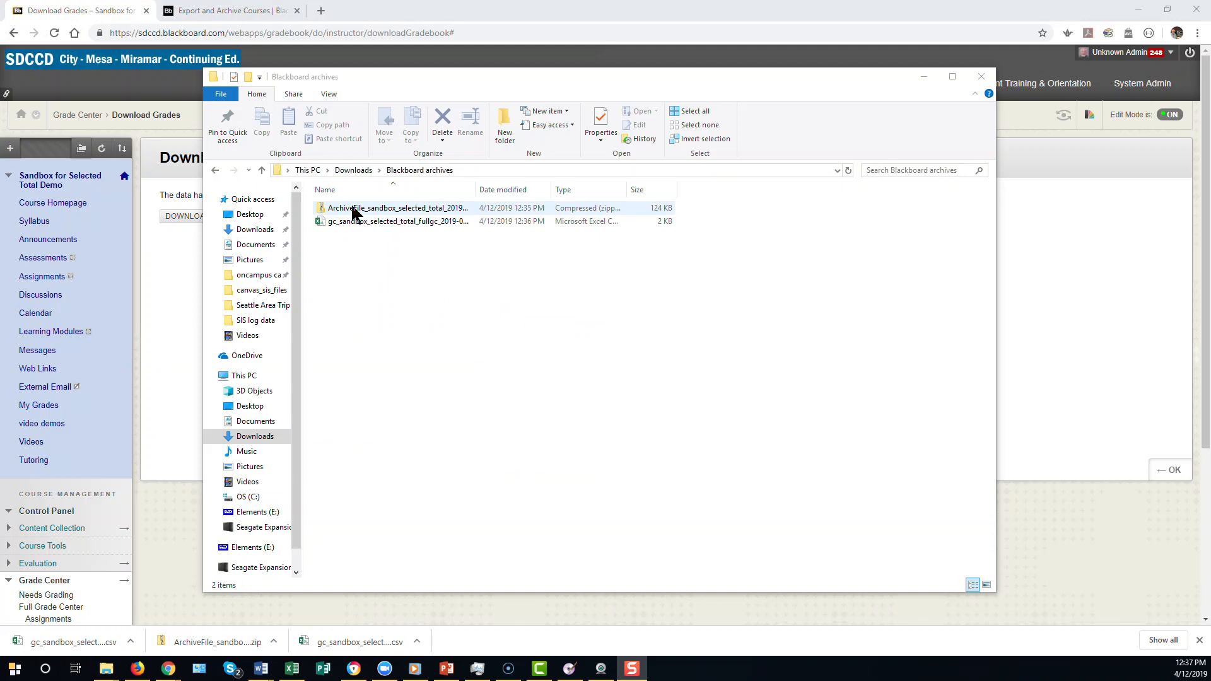
{"action": "mouse_move", "coordinate": [346, 216]}
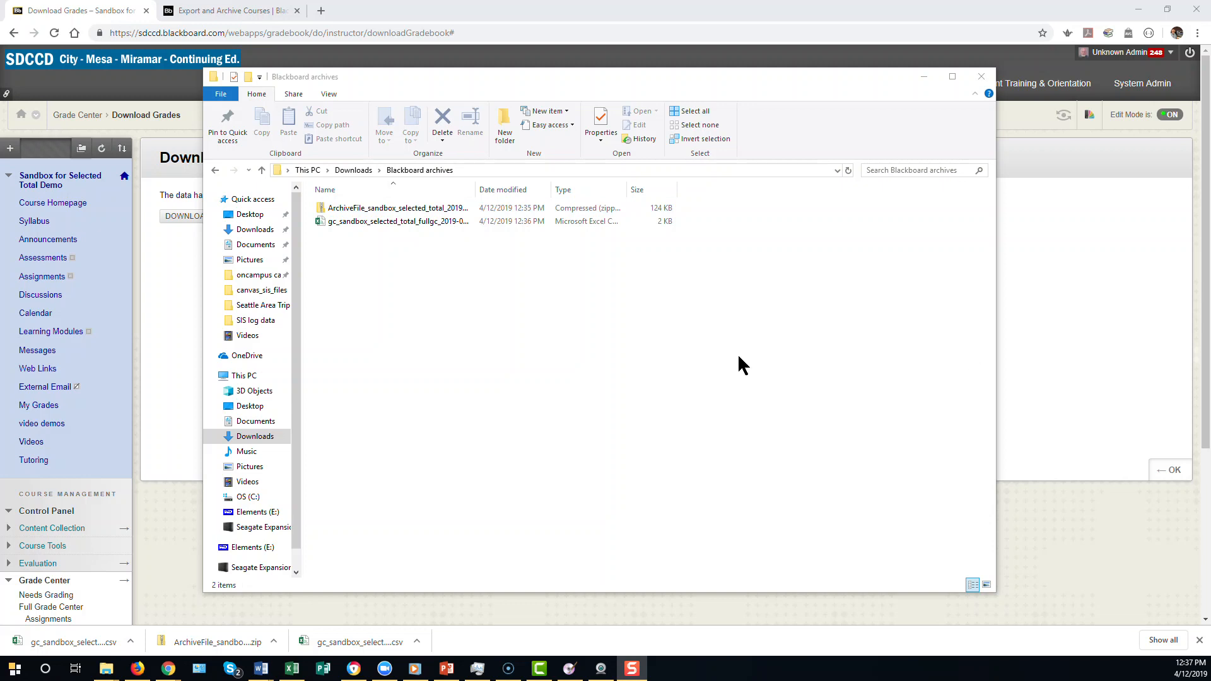
{"action": "mouse_move", "coordinate": [636, 328]}
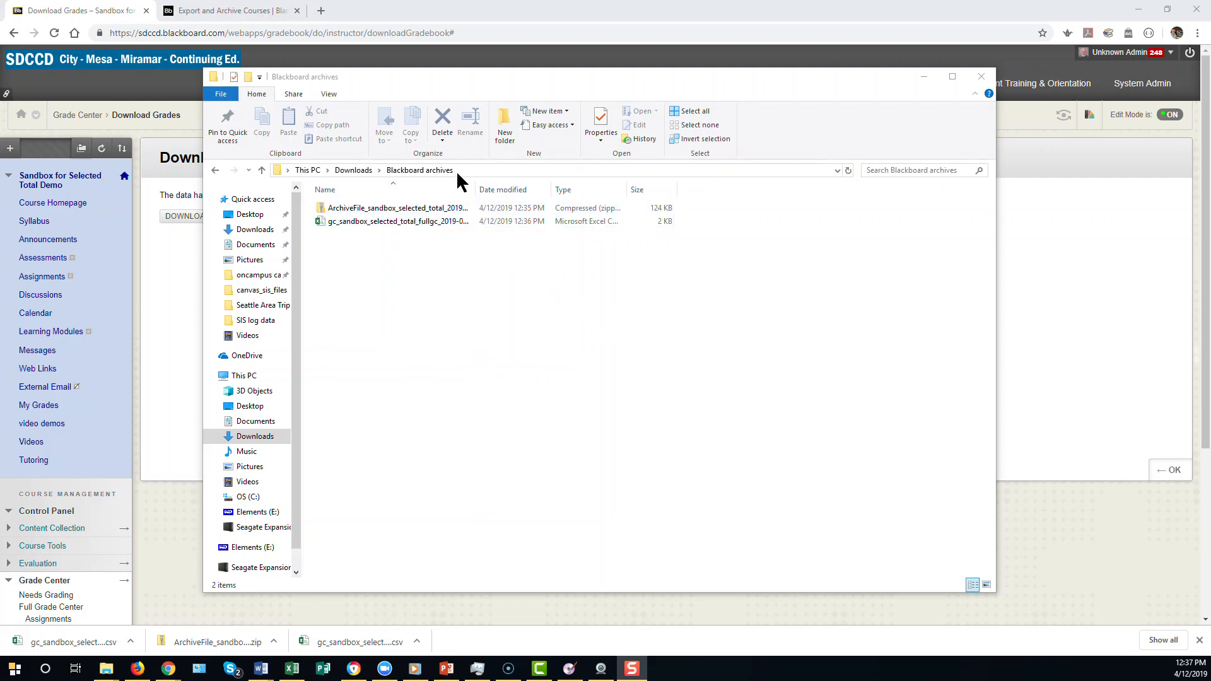
{"action": "mouse_move", "coordinate": [460, 181]}
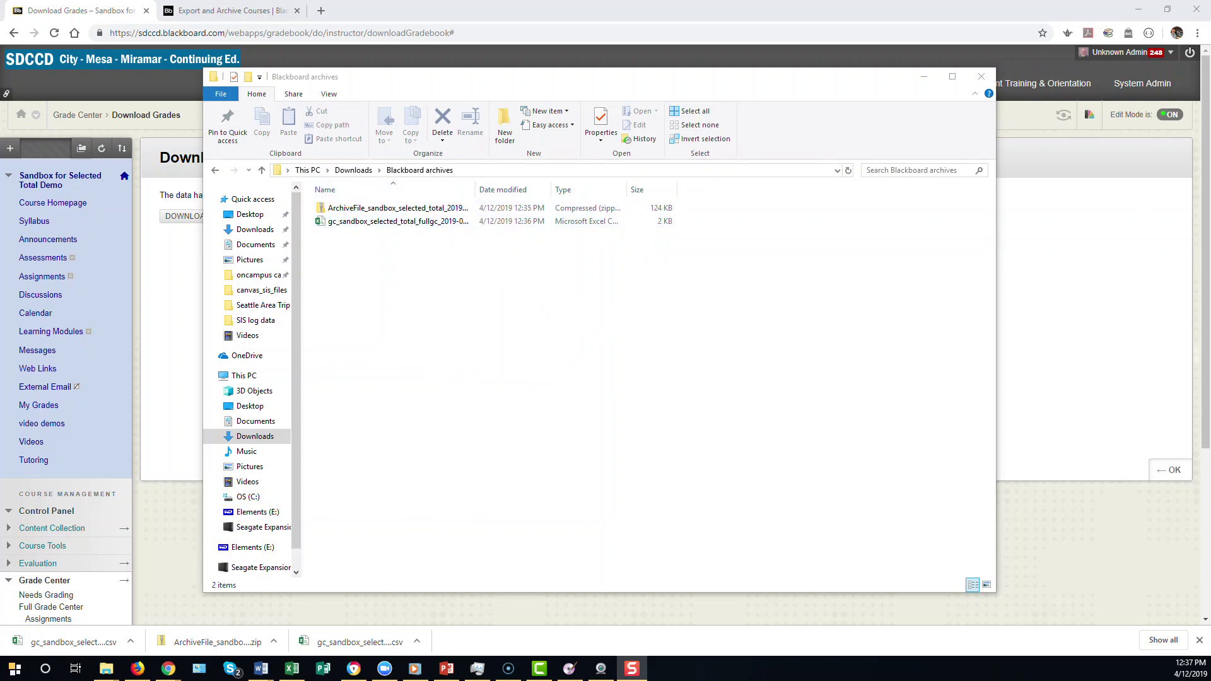
Open the gc_sandbox grade CSV in Excel from the Blackboard archives folder.
{"action": "left_click", "coordinate": [397, 221]}
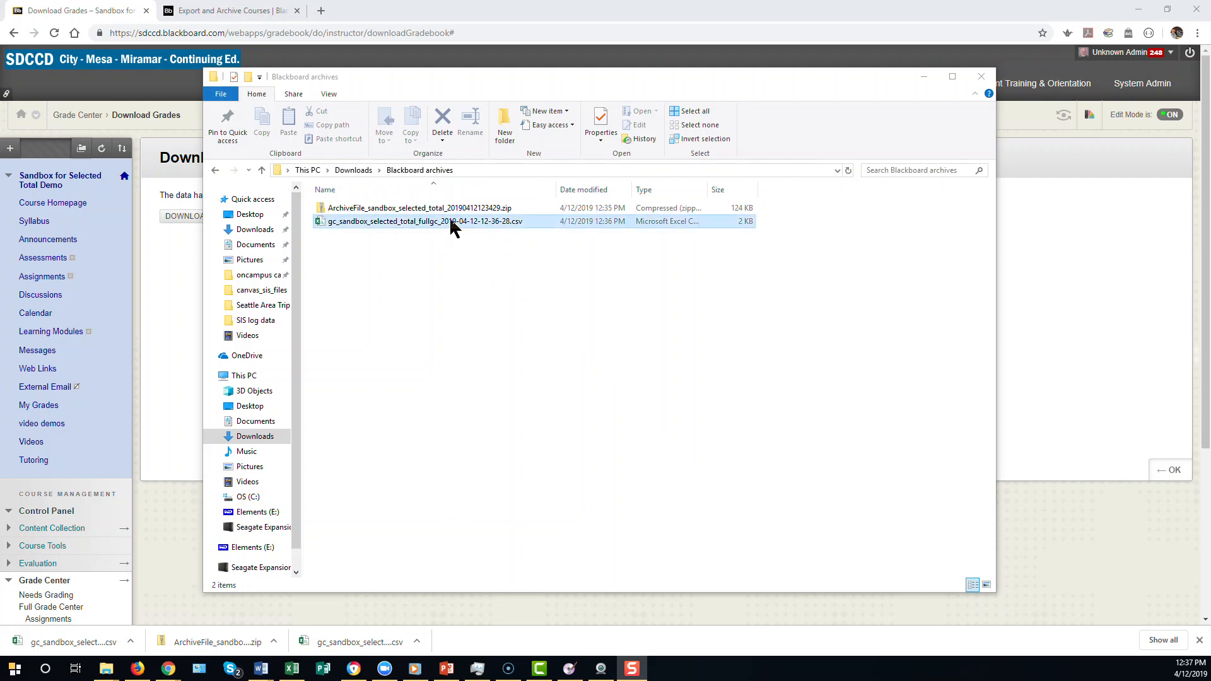
{"action": "double_click", "coordinate": [424, 221]}
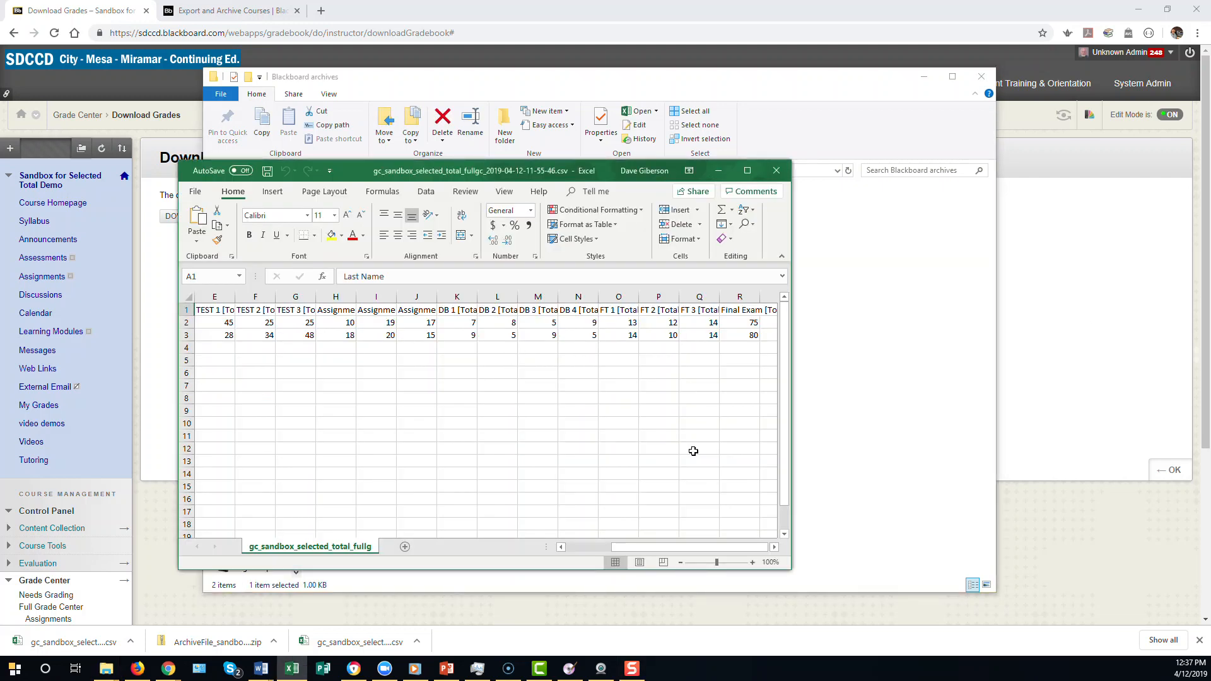